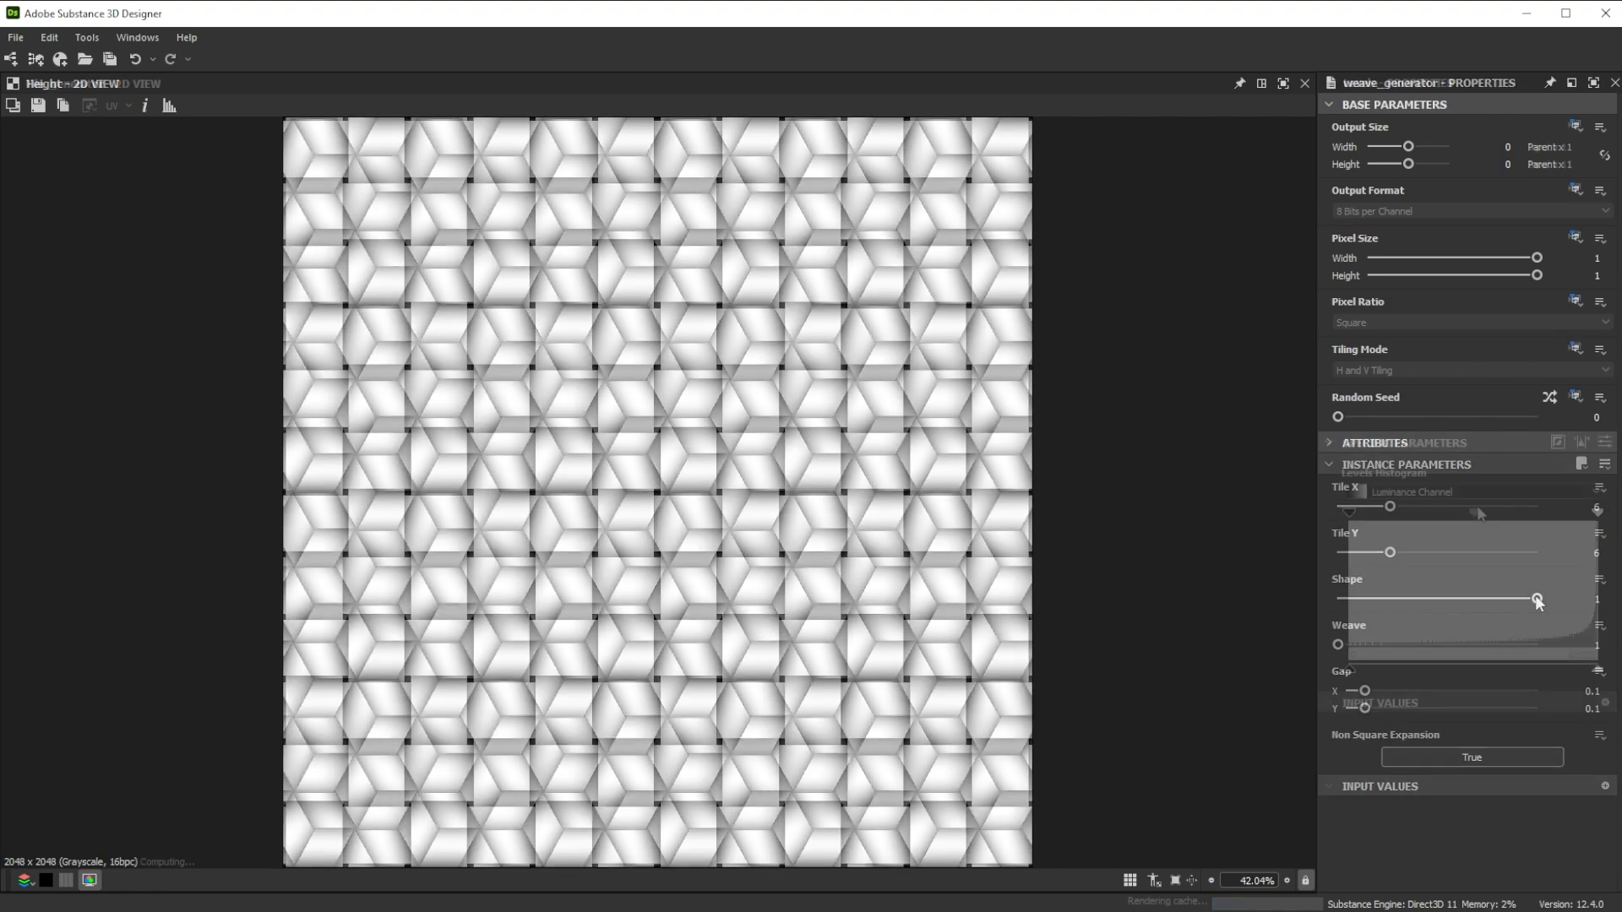
- Drag the weave_generator Shape parameter to 1.00 so the tiles become fully woven
{"action": "left_click_drag", "start_coordinate": [1363, 689], "coordinate": [1428, 690]}
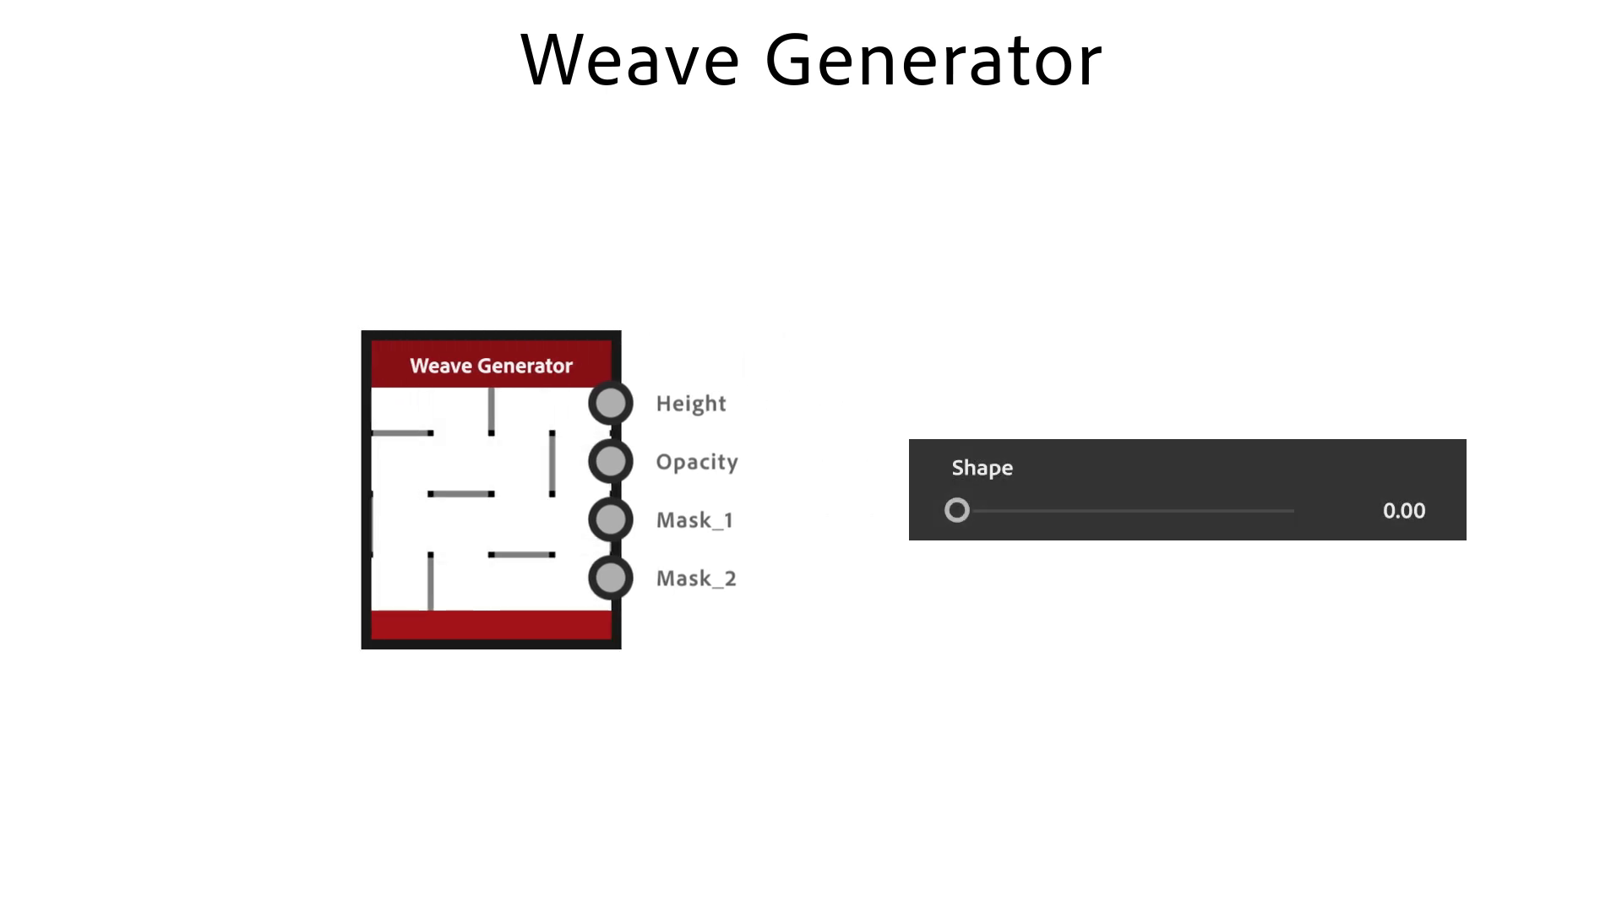
- Set Weave to 2, then close the package leaving an empty workspace with the File menu ready
{"action": "left_click_drag", "start_coordinate": [957, 510], "coordinate": [1298, 510]}
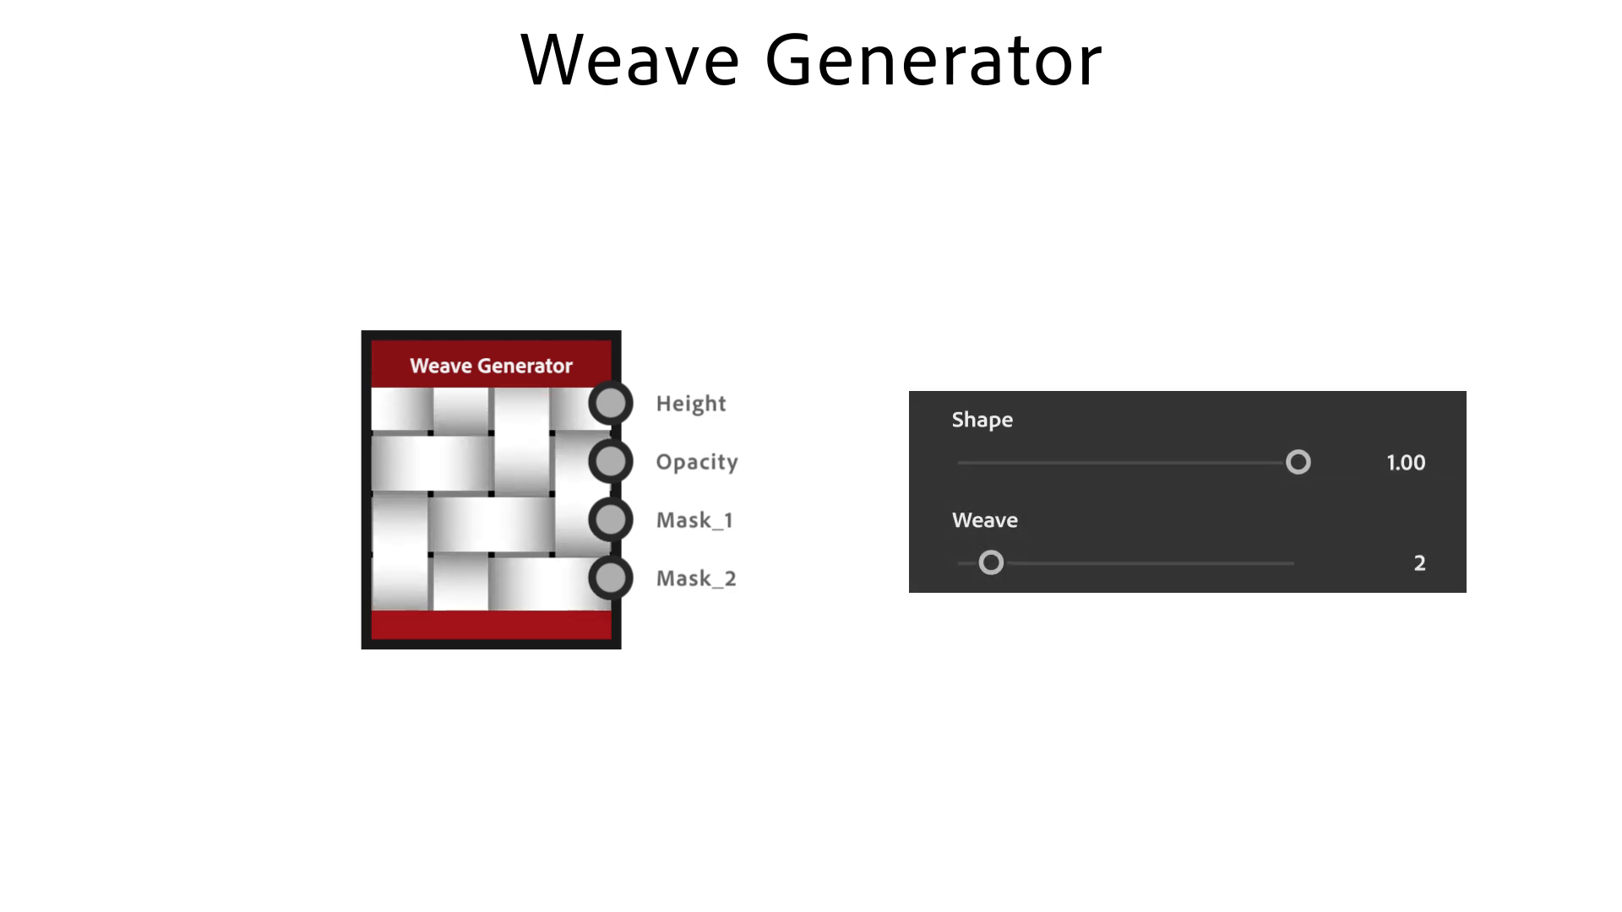
{"action": "left_click", "coordinate": [15, 36]}
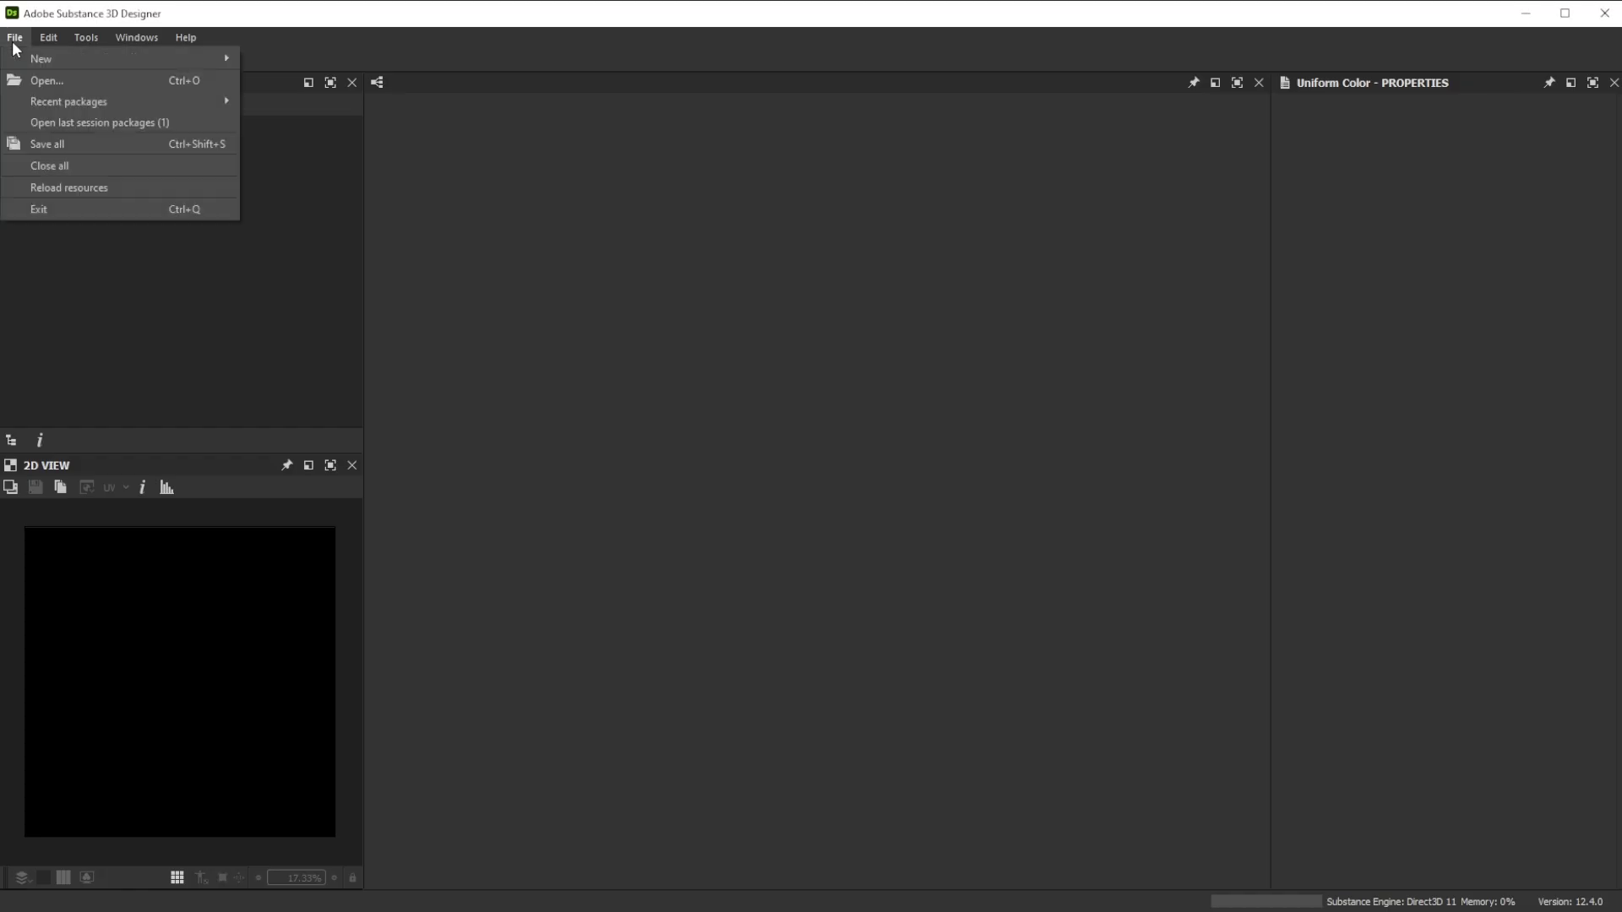
- Create a new Substance graph with Shape, Blend and Gradient Linear 2 feeding the Blend's foreground
{"action": "left_click", "coordinate": [41, 58]}
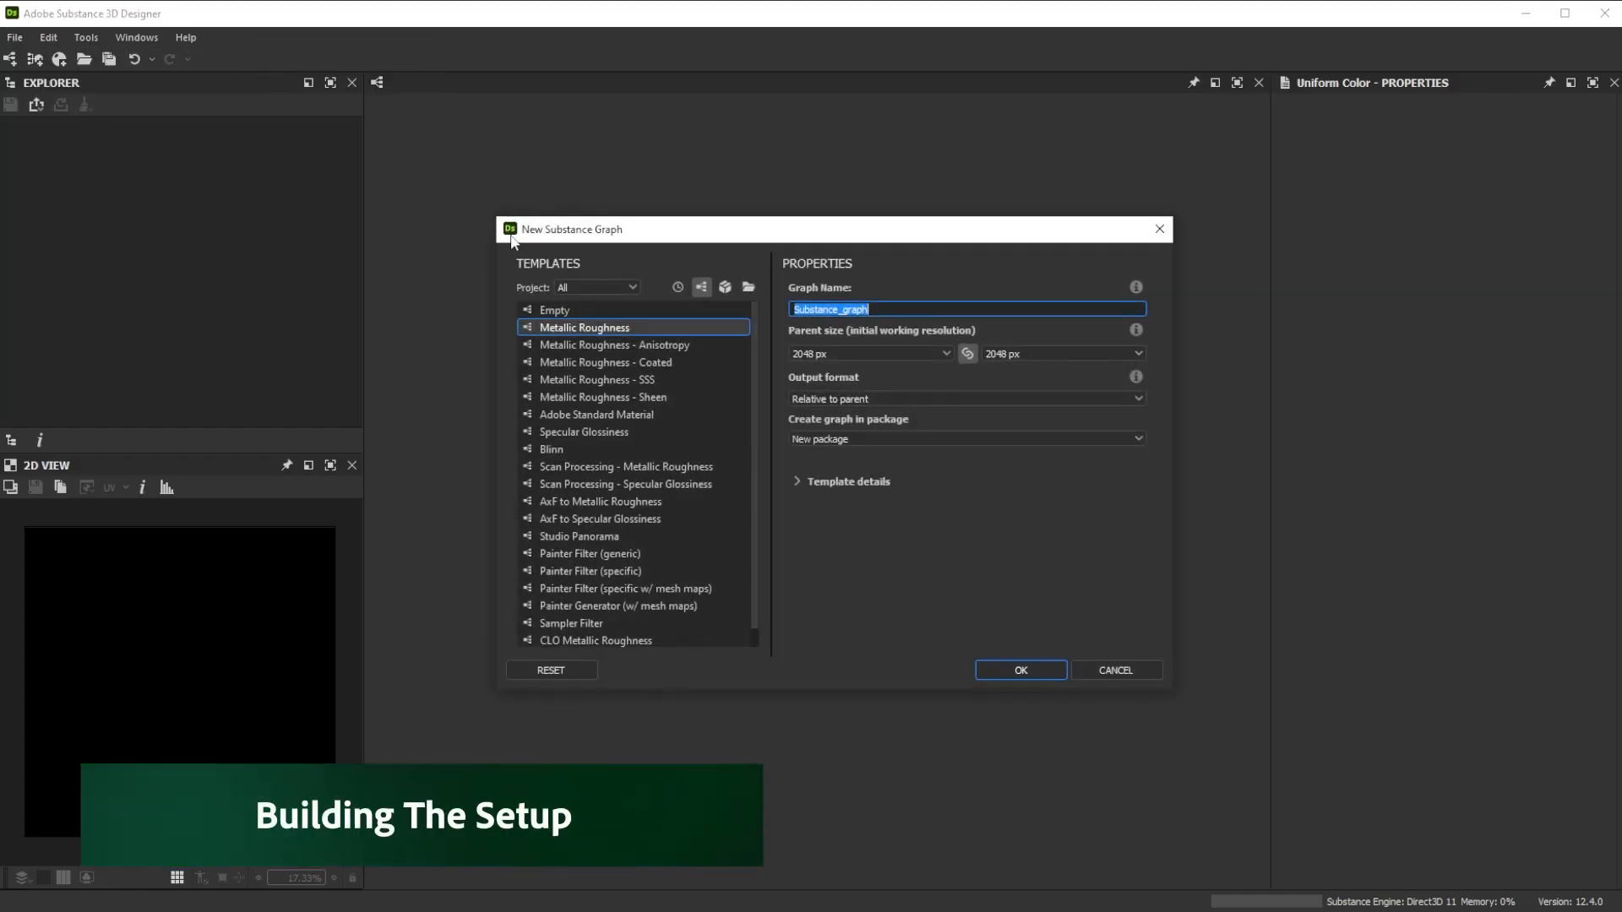
{"action": "left_click", "coordinate": [1019, 670]}
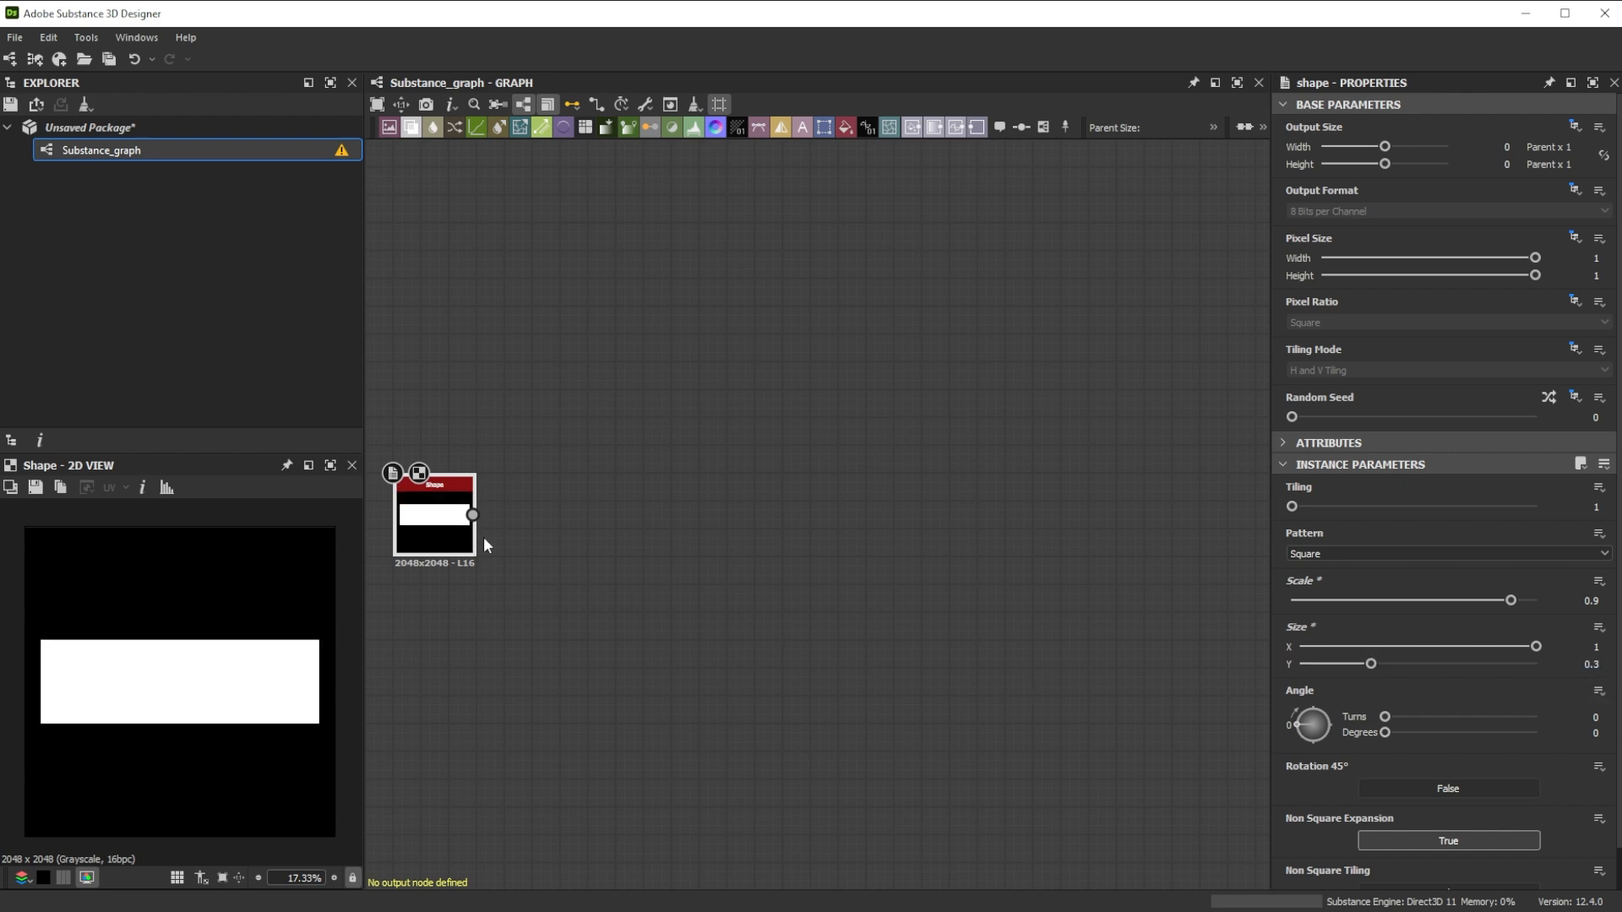
{"action": "type", "text": "bl"}
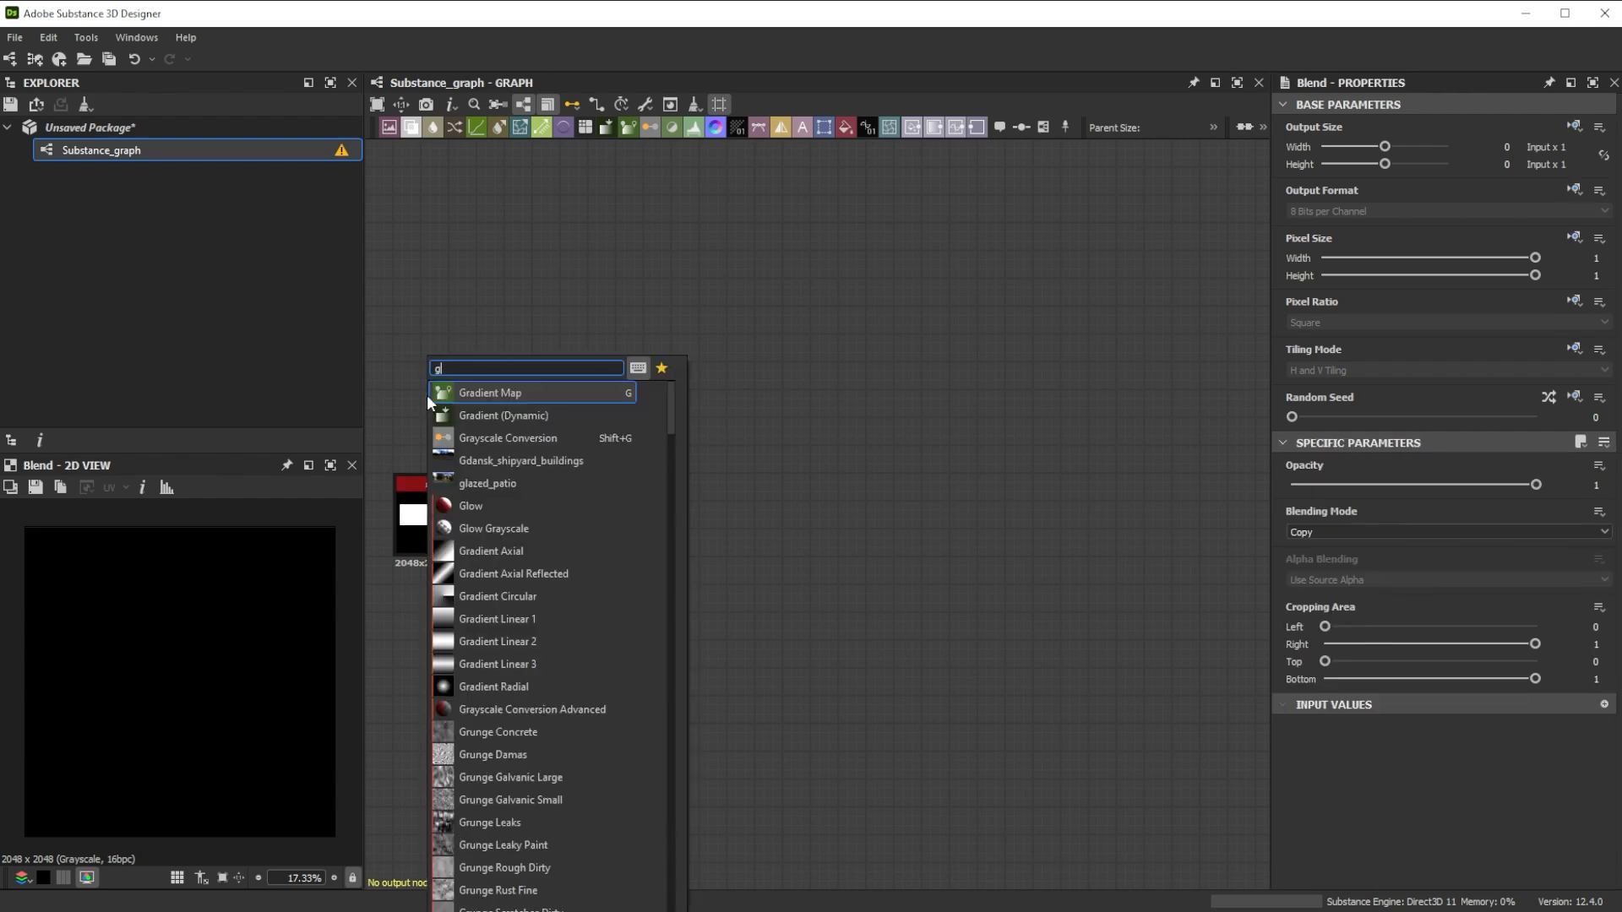
{"action": "left_click", "coordinate": [497, 642]}
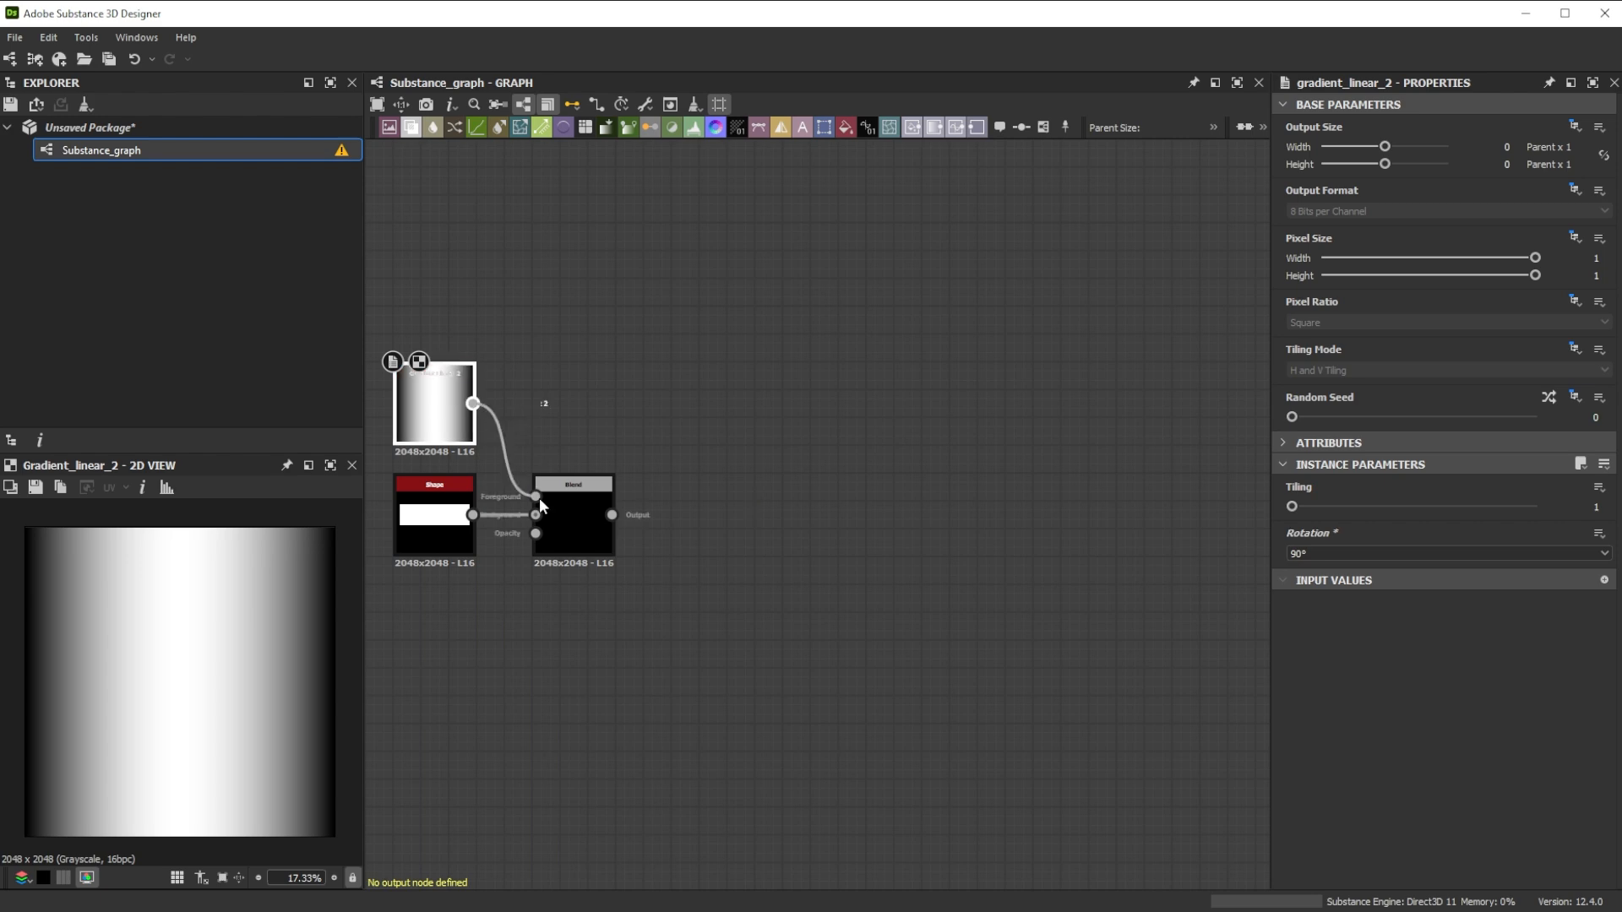
{"action": "left_click", "coordinate": [1445, 532]}
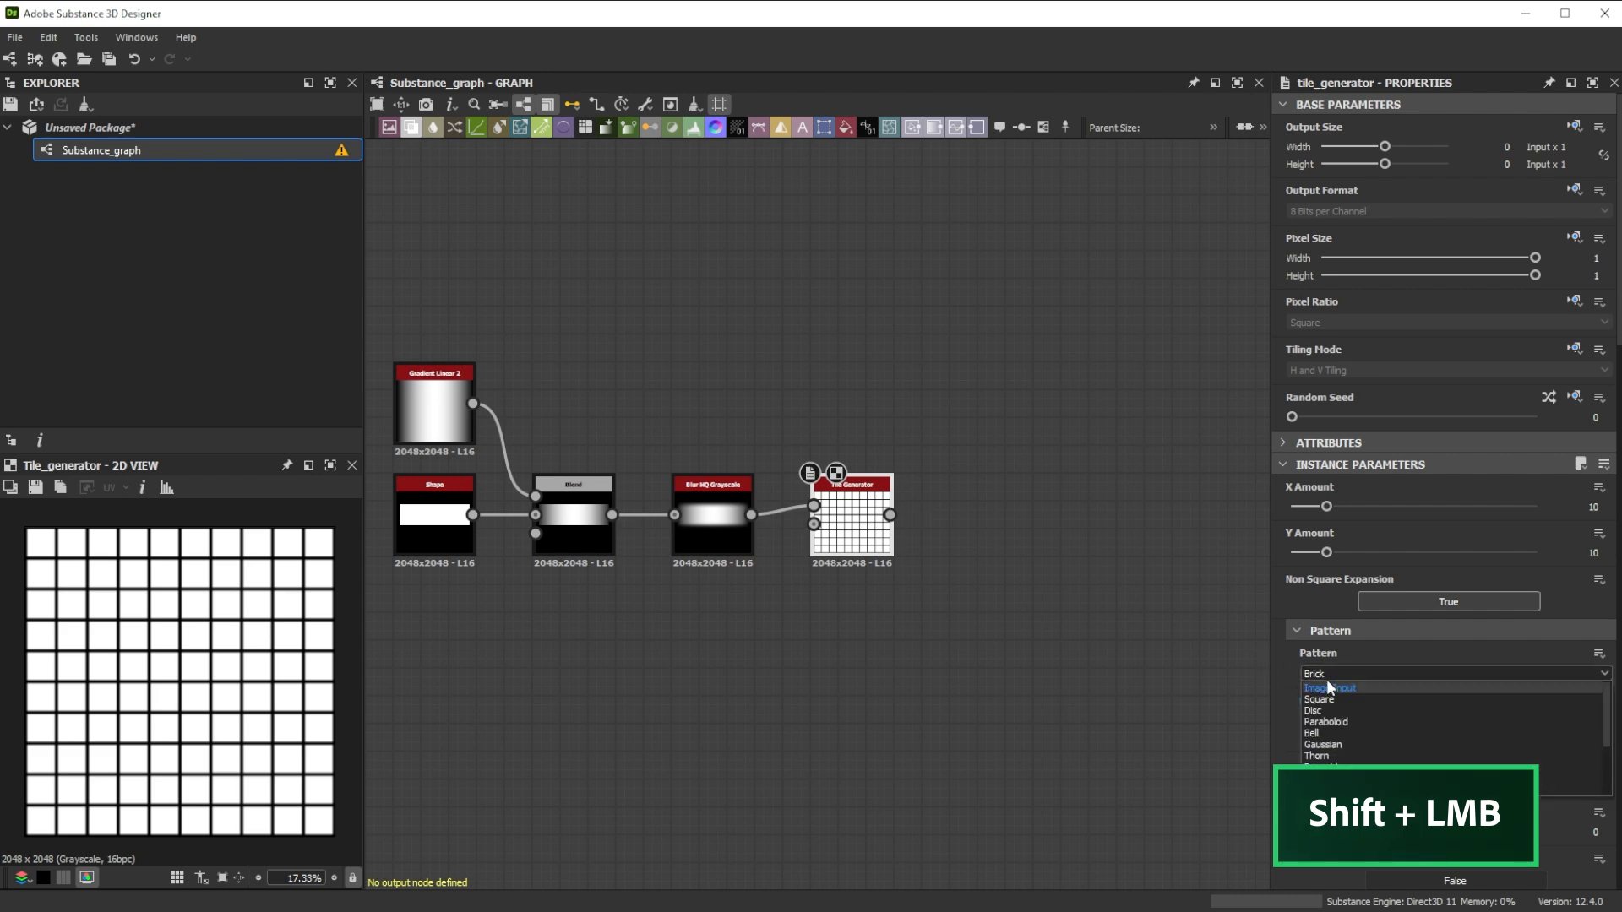
- Set Tile Generator to Image Input pattern, Y Amount 40, Rotation 90, Size Mode Normal - Size
{"action": "left_click", "coordinate": [1330, 687]}
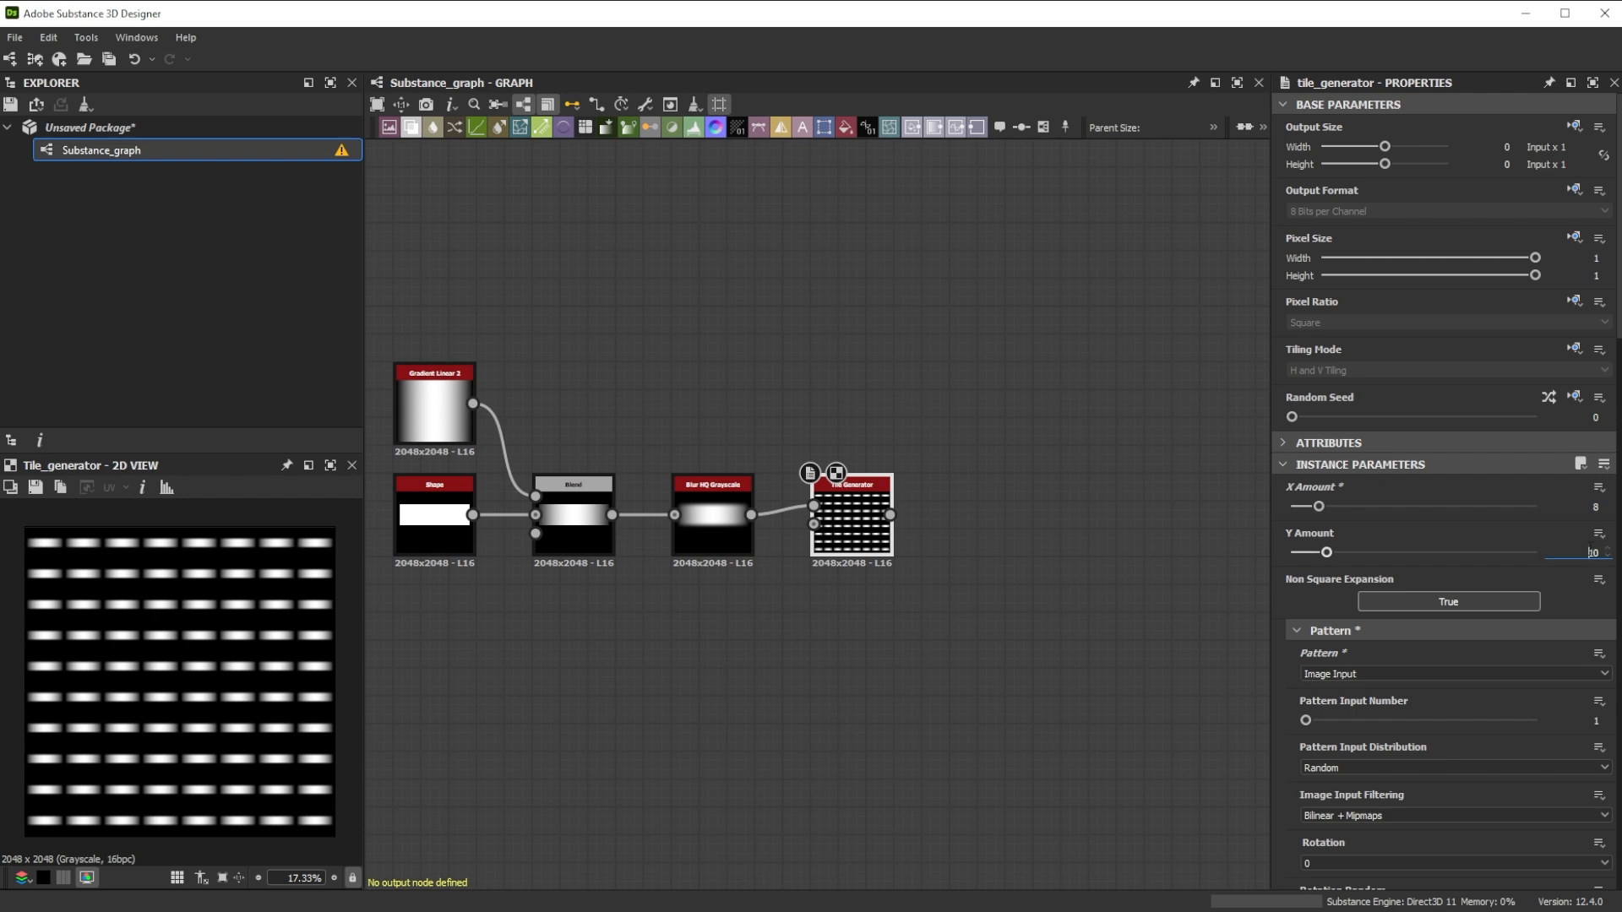
{"action": "left_click_drag", "start_coordinate": [1311, 551], "coordinate": [1442, 551]}
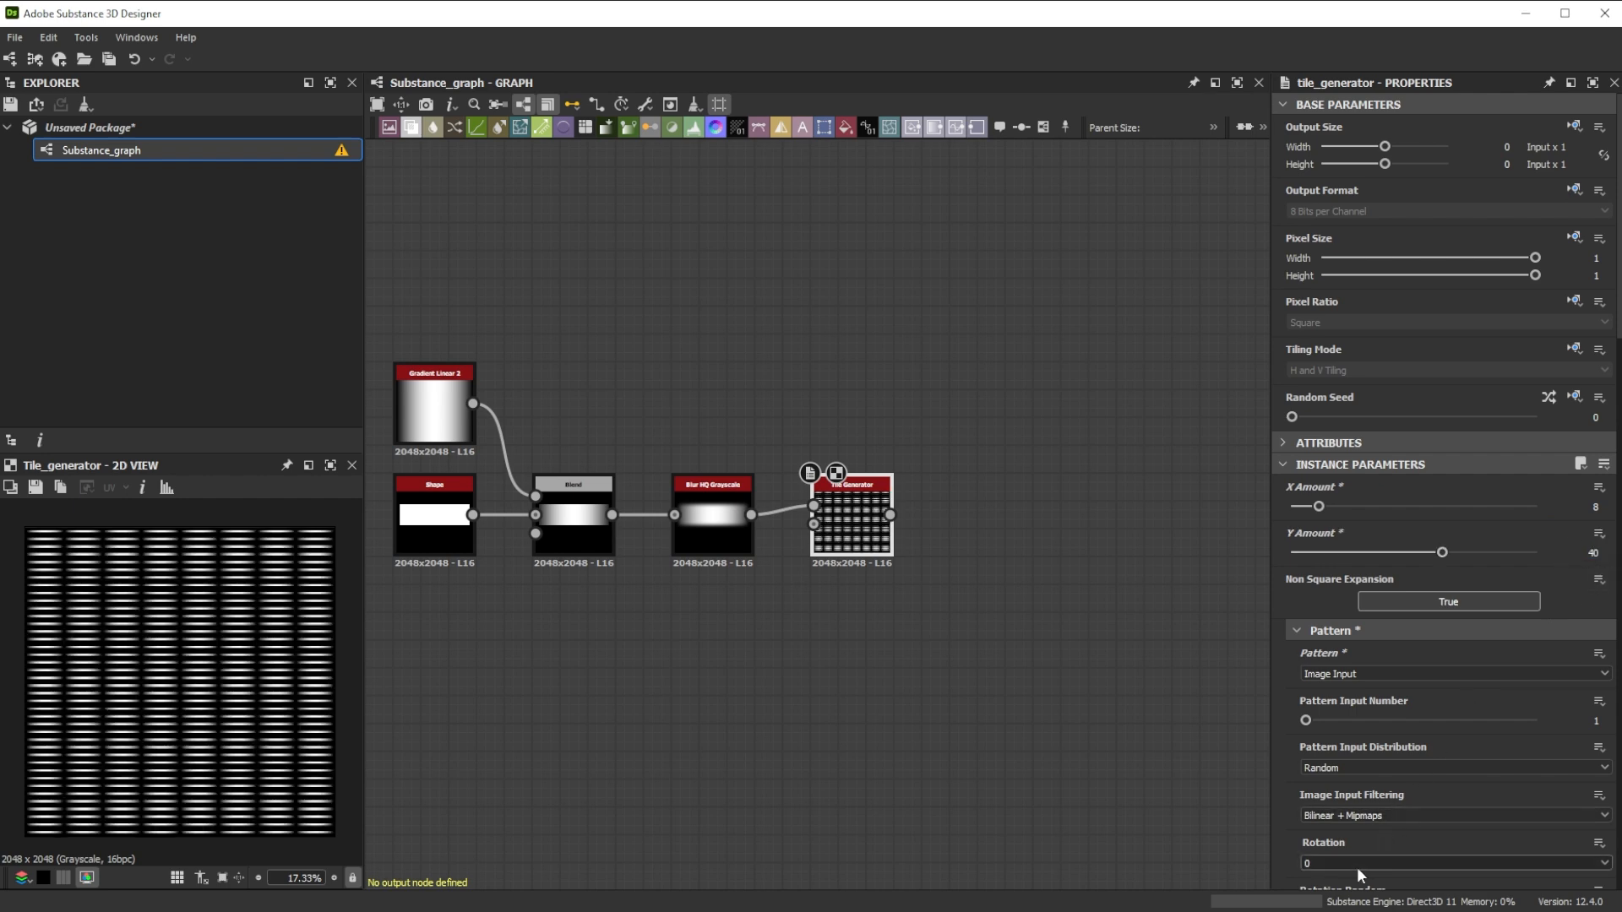
{"action": "type", "text": "90"}
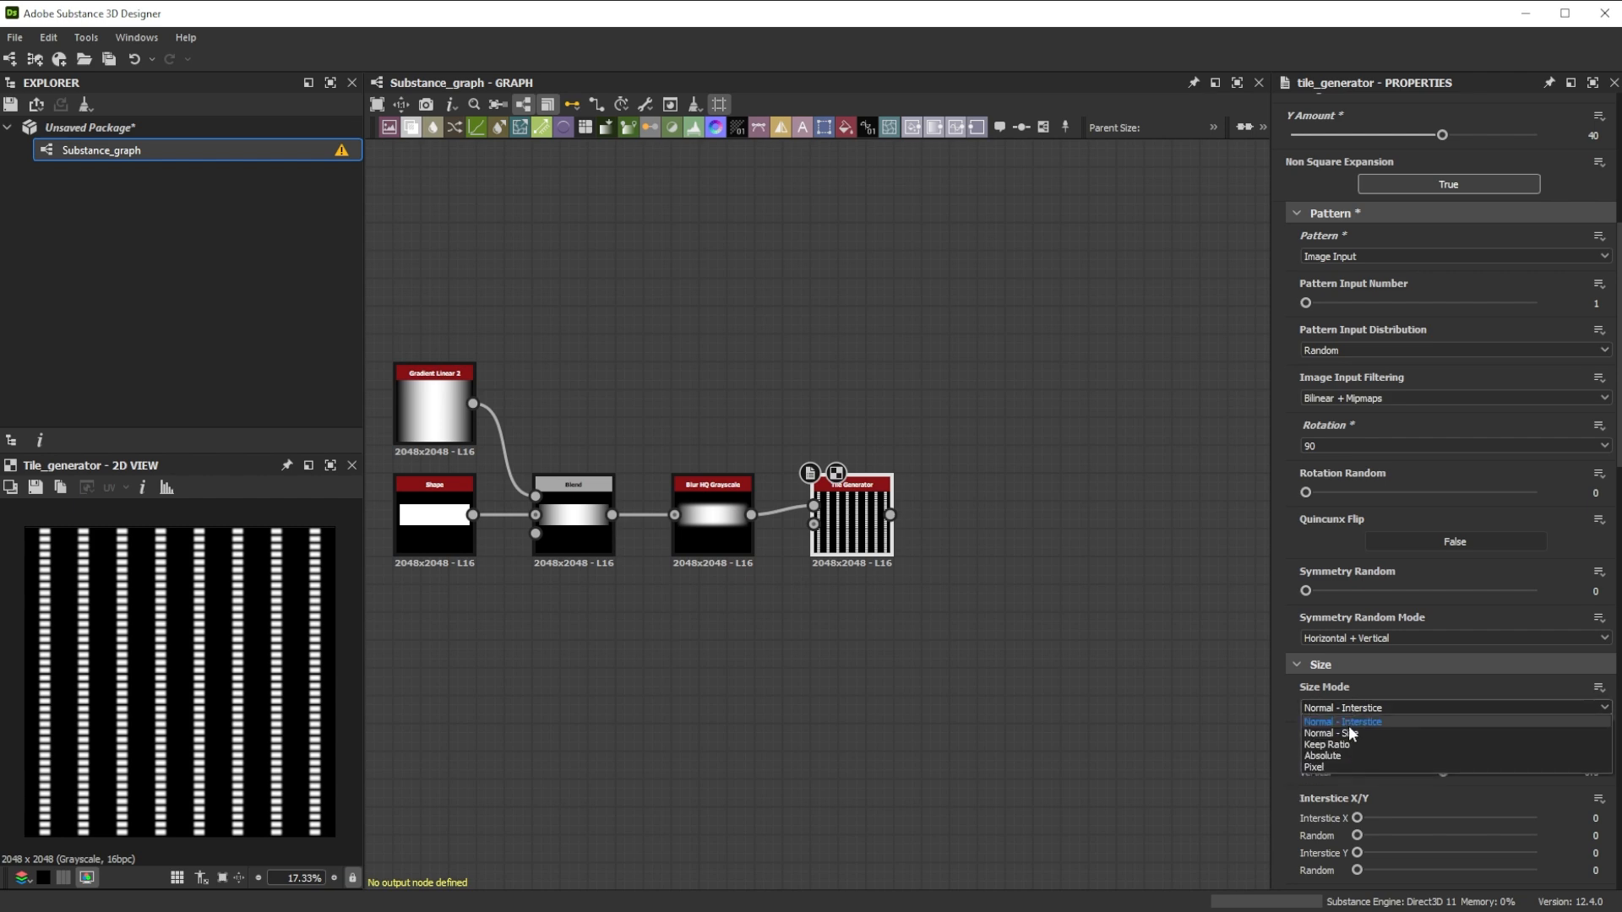
{"action": "left_click", "coordinate": [1335, 734]}
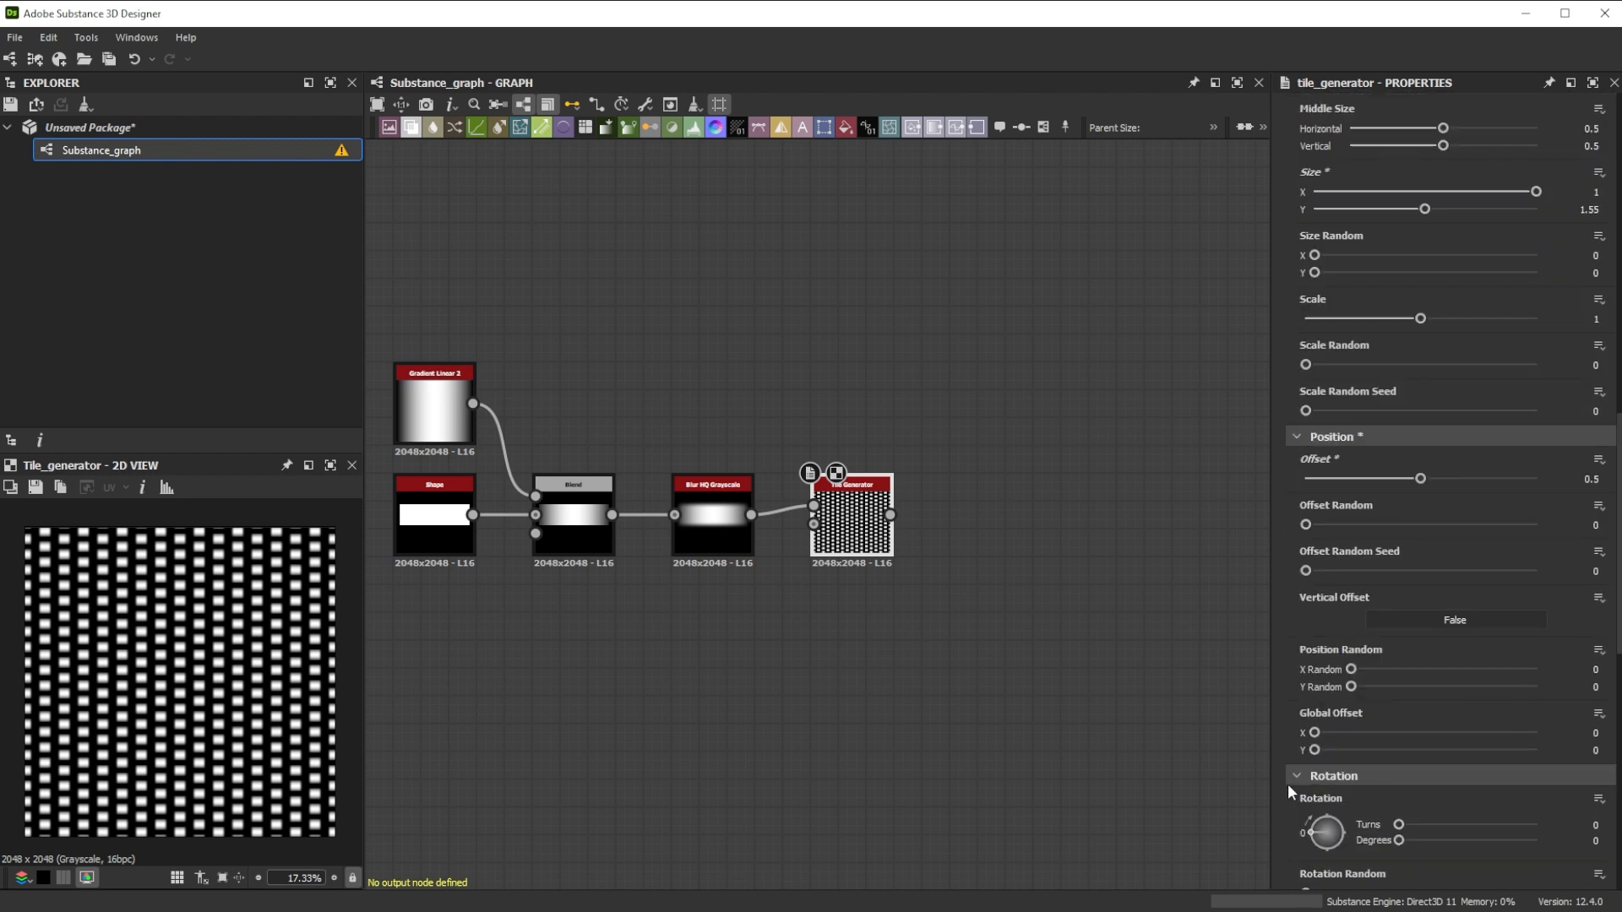
- Set the Tile Generator's Global Offset Y to 0.025 for the staggered strips
{"action": "left_click", "coordinate": [1593, 750]}
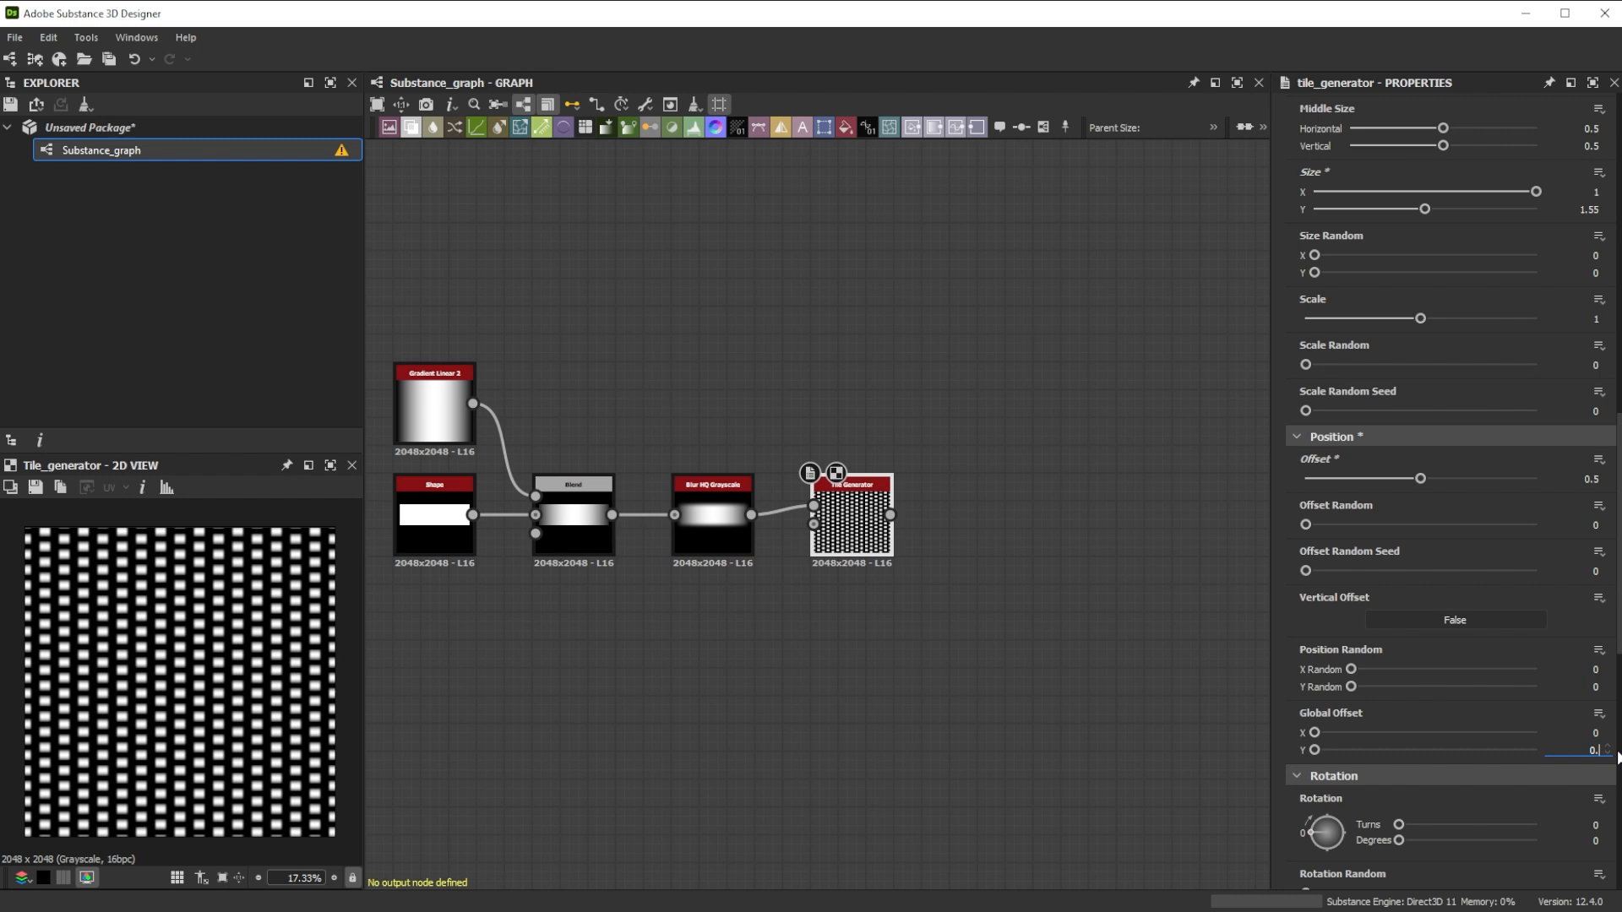
{"action": "type", "text": "0.025"}
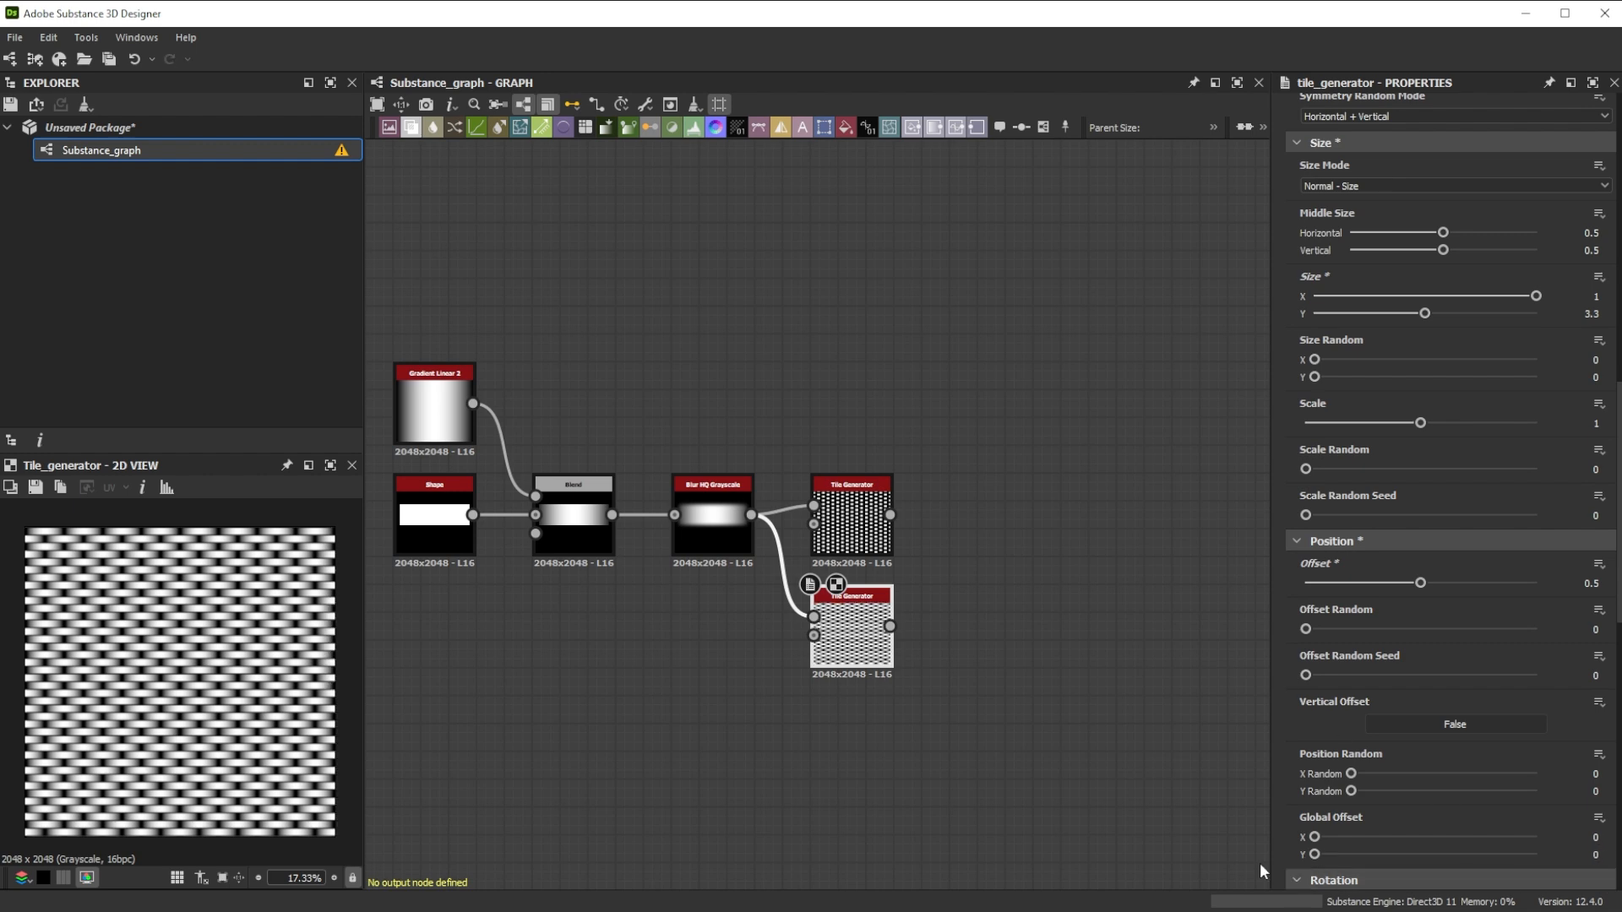
- Blend both Tile Generators with a chosen blending mode and adjust the Histogram Scan position on the weave
{"action": "type", "text": "b"}
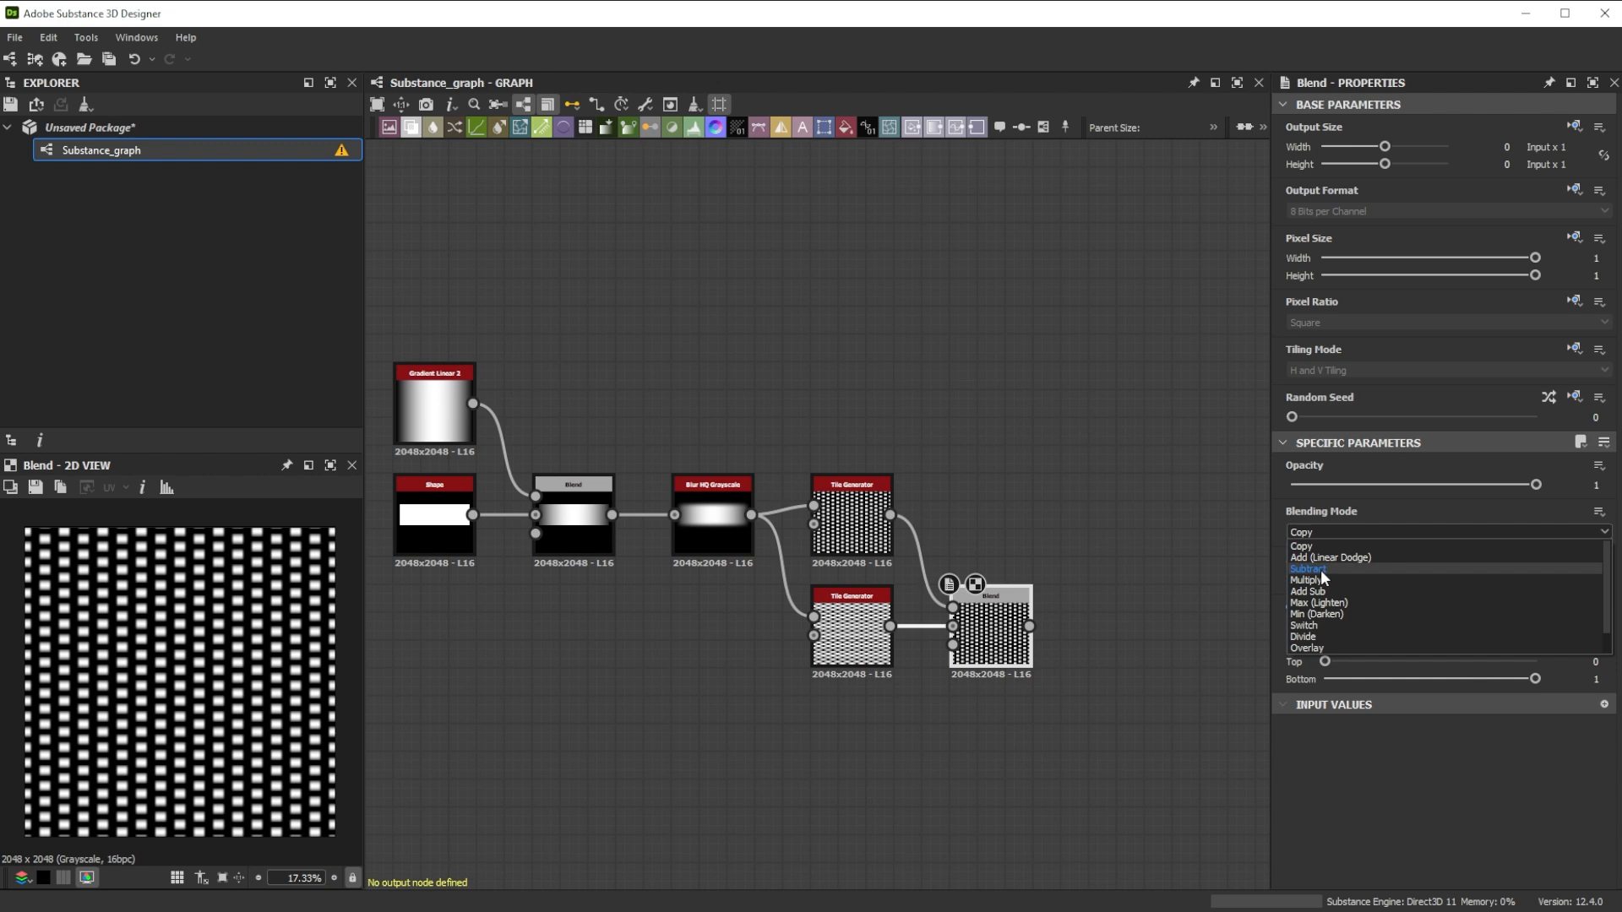
{"action": "left_click", "coordinate": [1320, 603]}
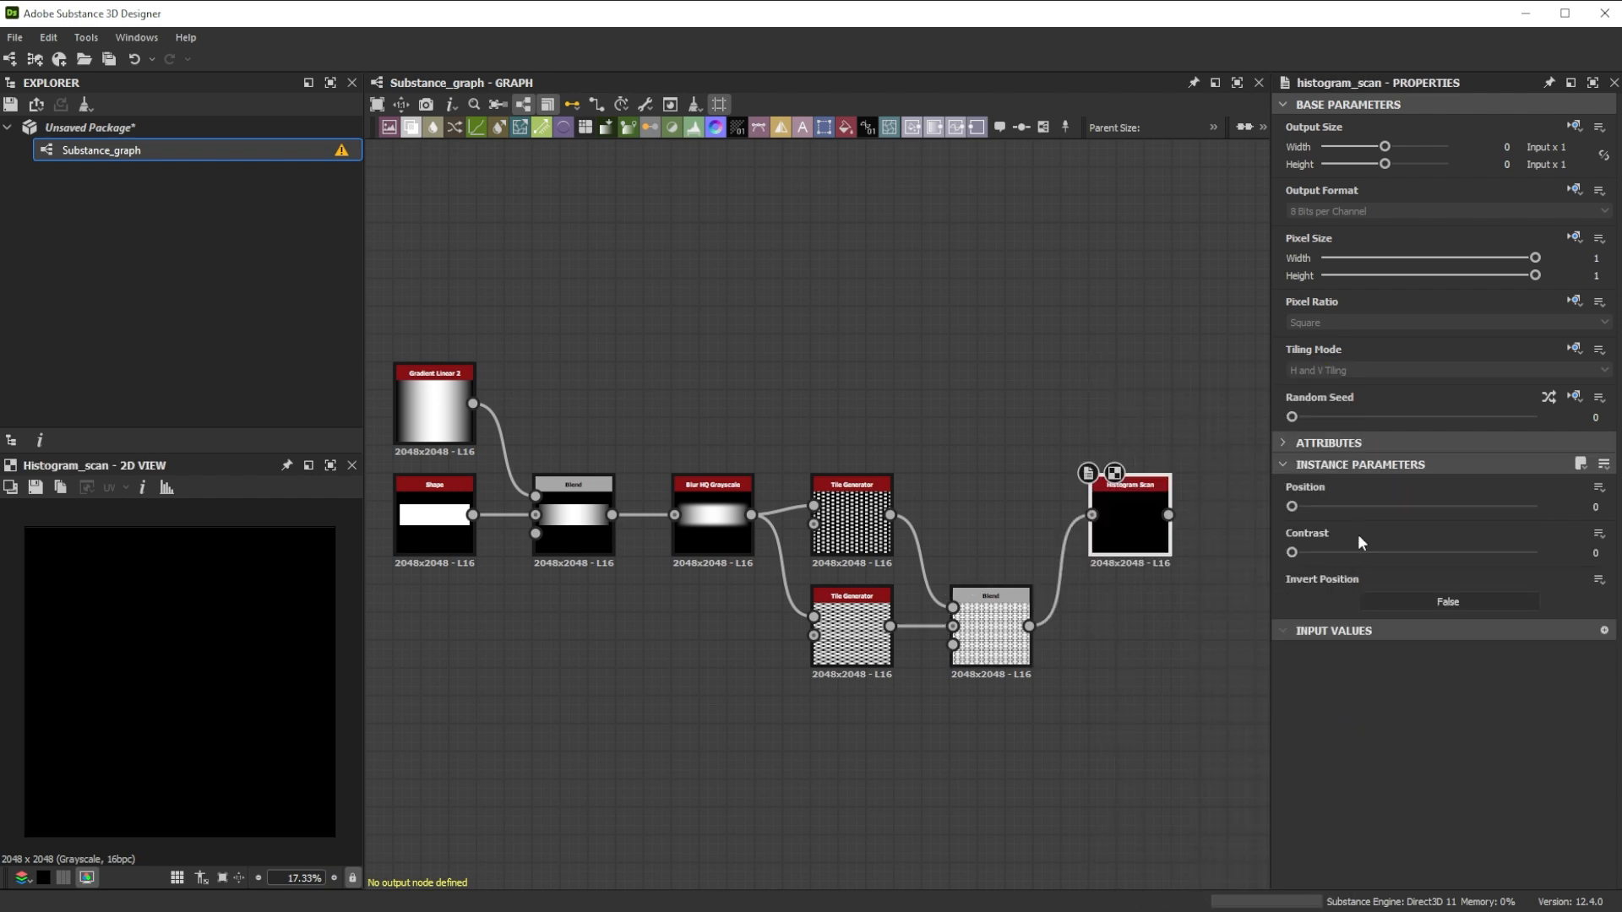
{"action": "left_click", "coordinate": [1596, 506]}
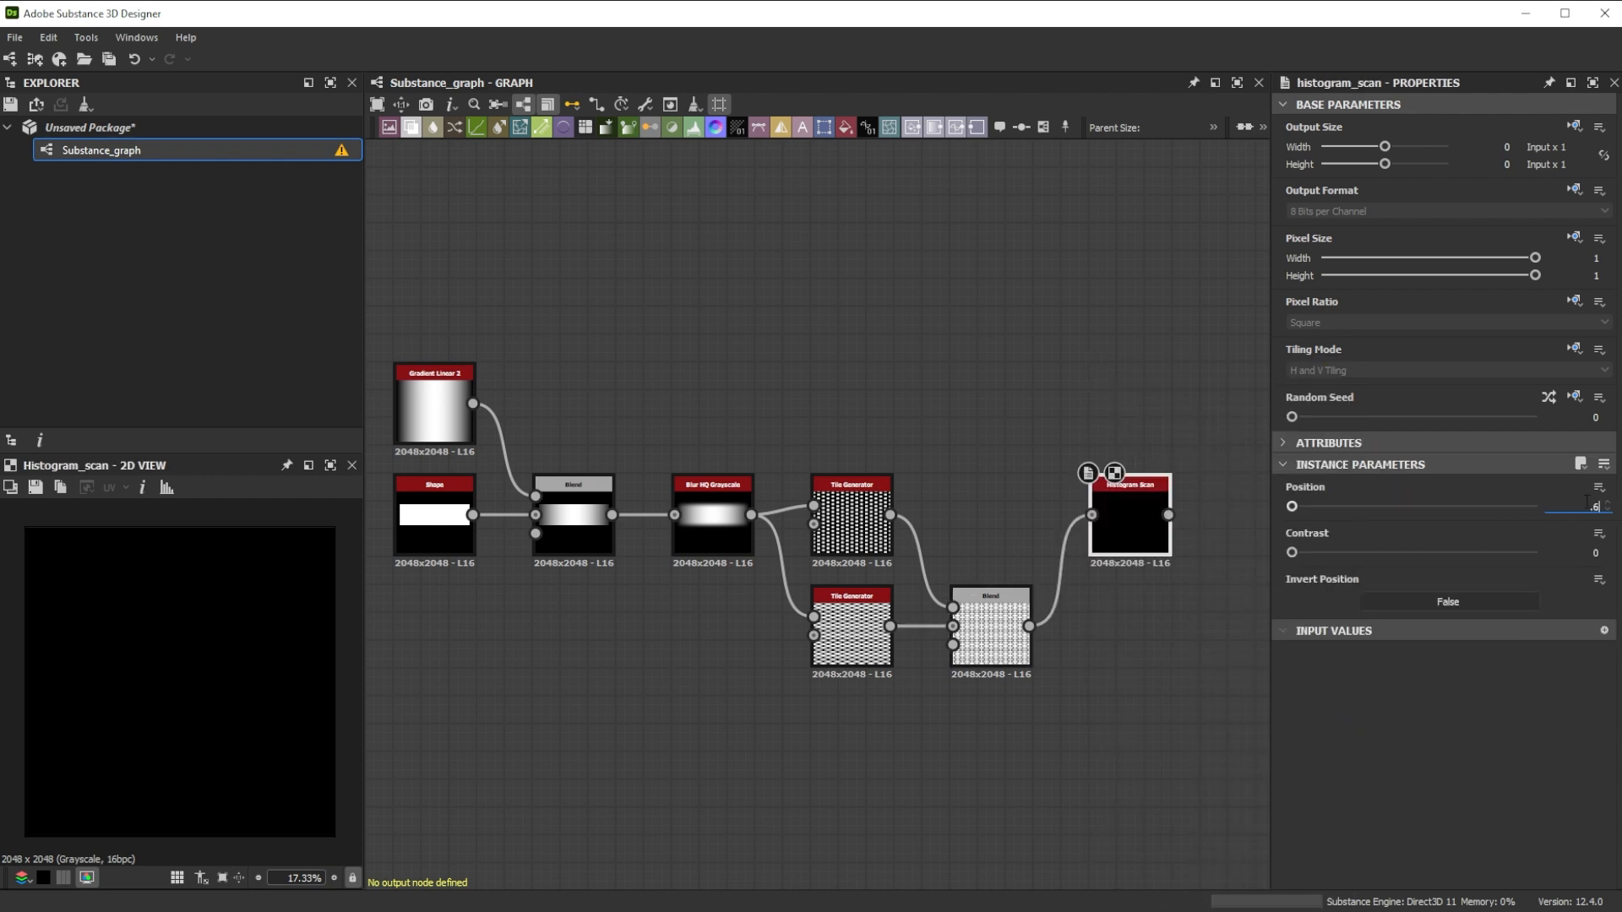
{"action": "left_click_drag", "start_coordinate": [1291, 505], "coordinate": [1436, 506]}
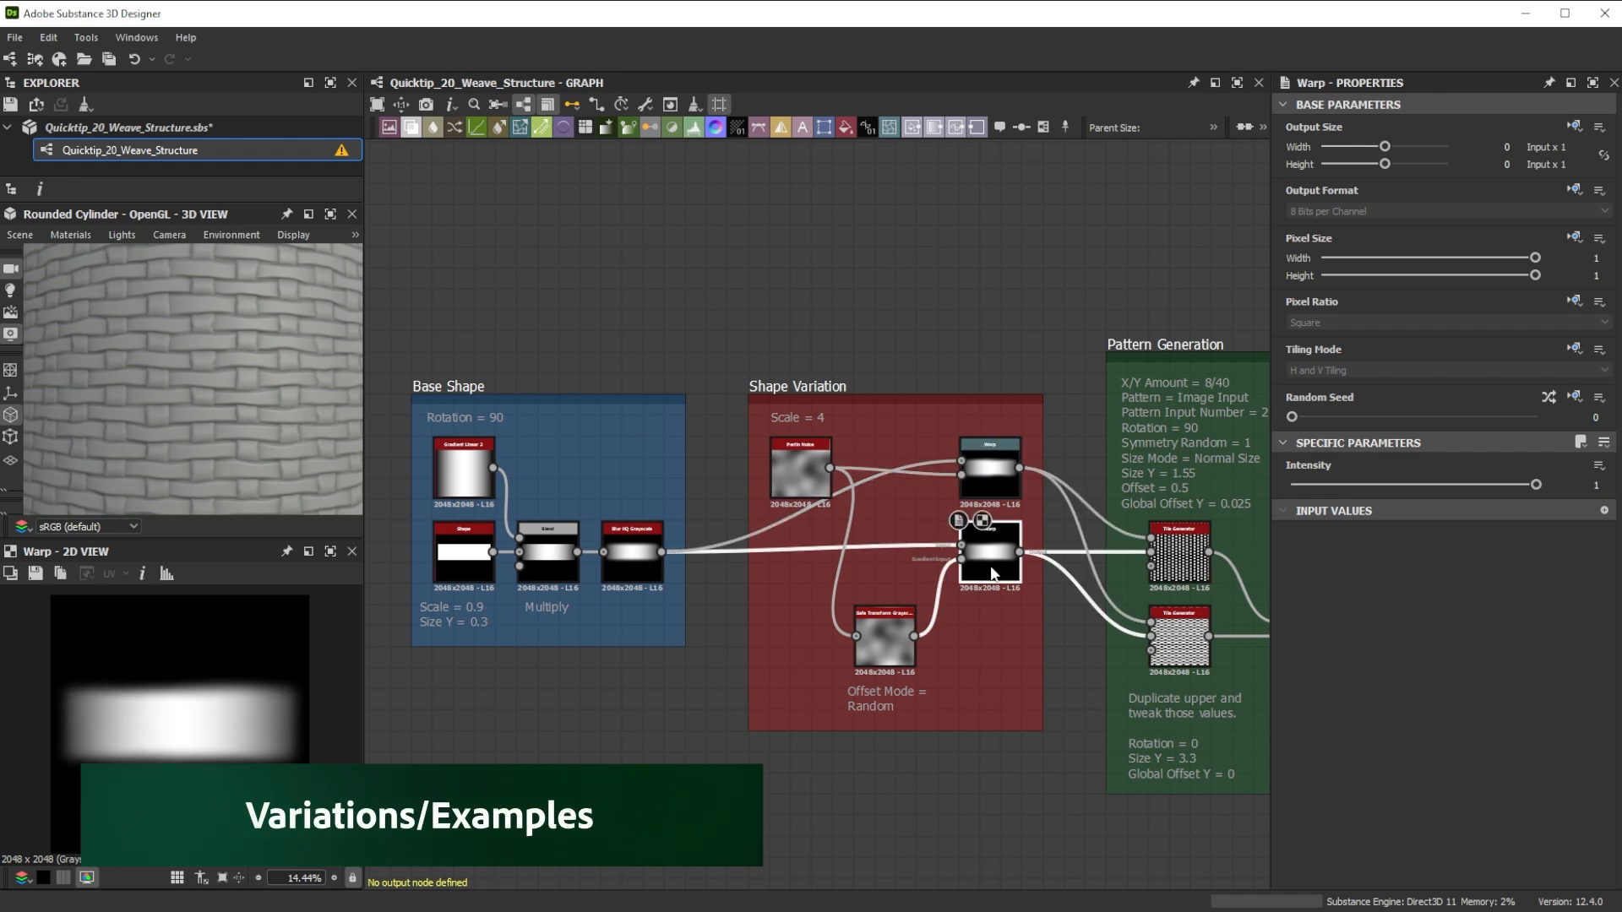
- Inspect the Shape Variation group's Perlin Noise and random-offset Safe Transform parameters
{"action": "left_click", "coordinate": [801, 472]}
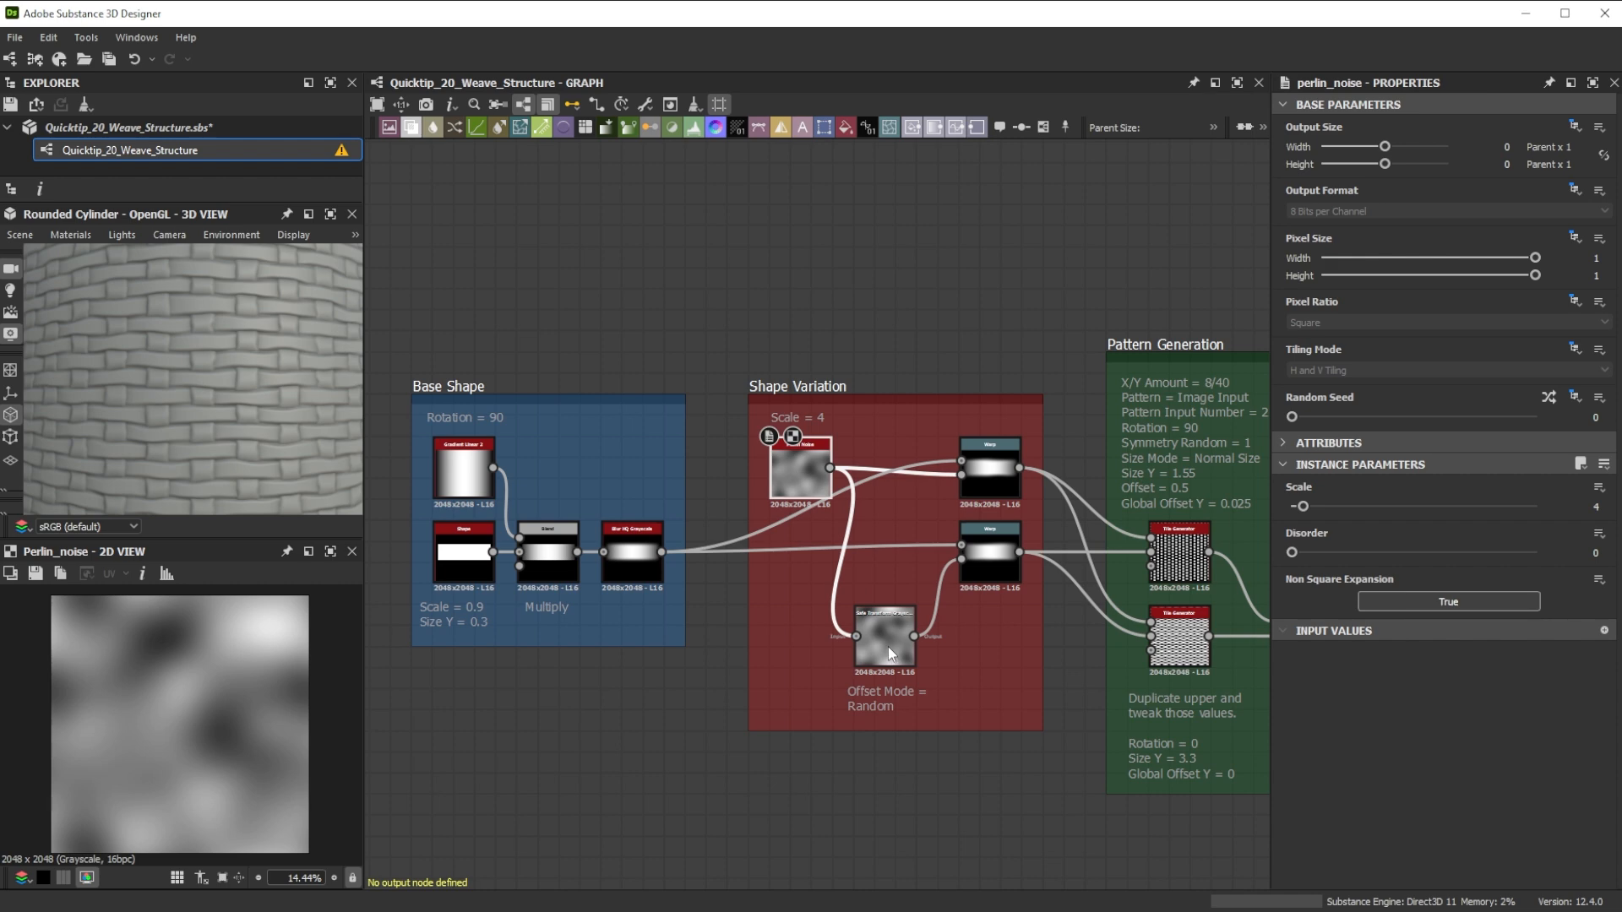
{"action": "left_click", "coordinate": [884, 630]}
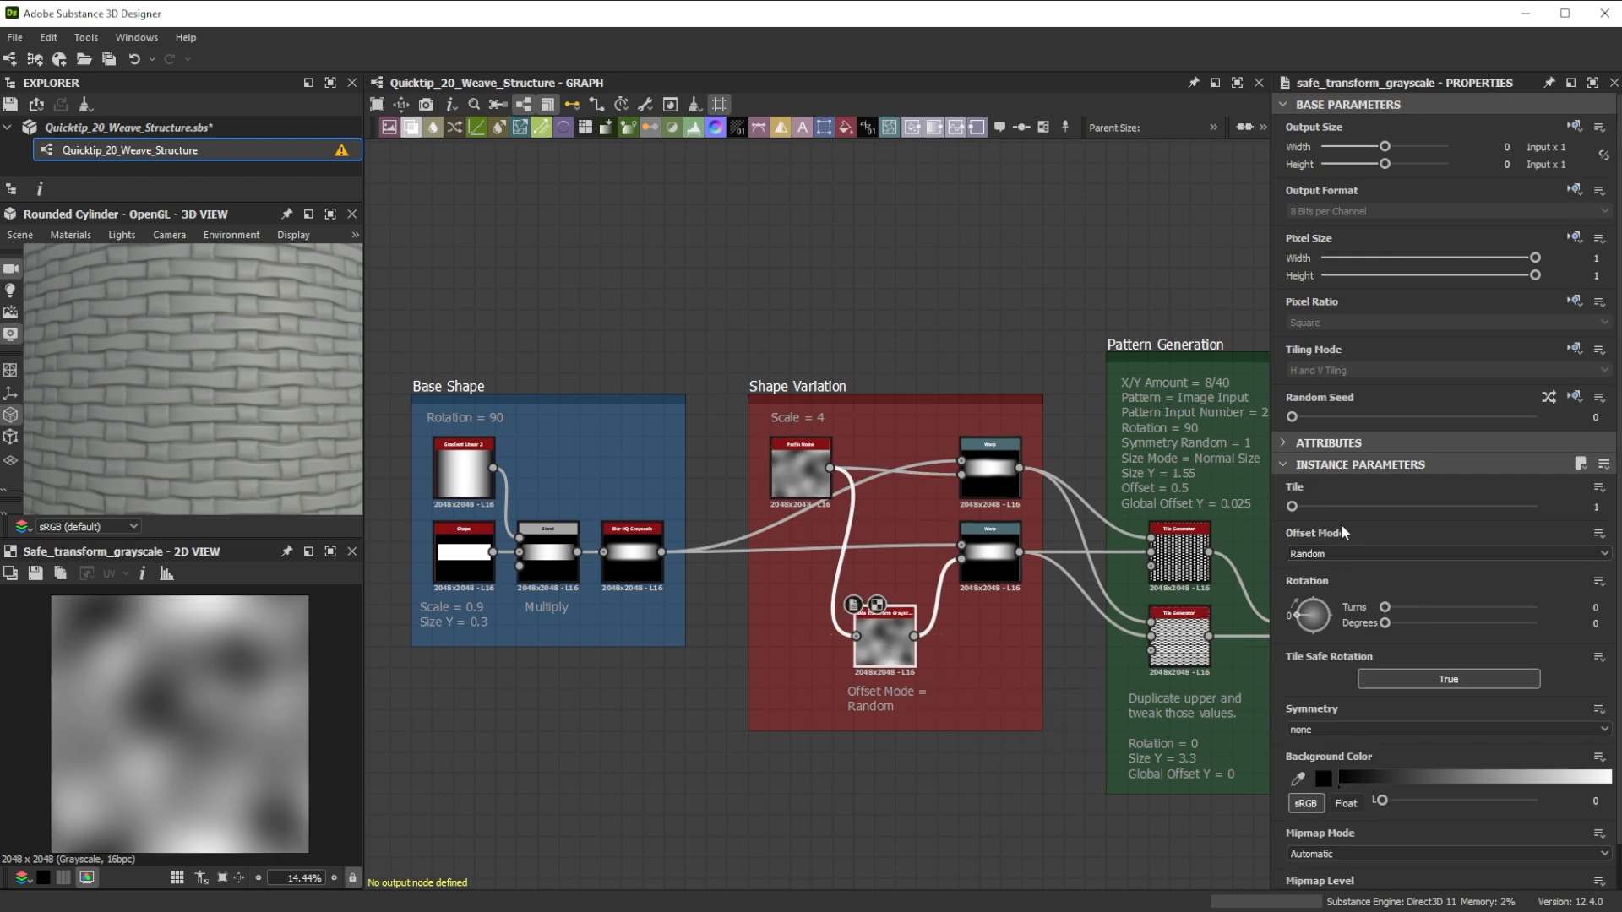
{"action": "mouse_move", "coordinate": [1039, 647]}
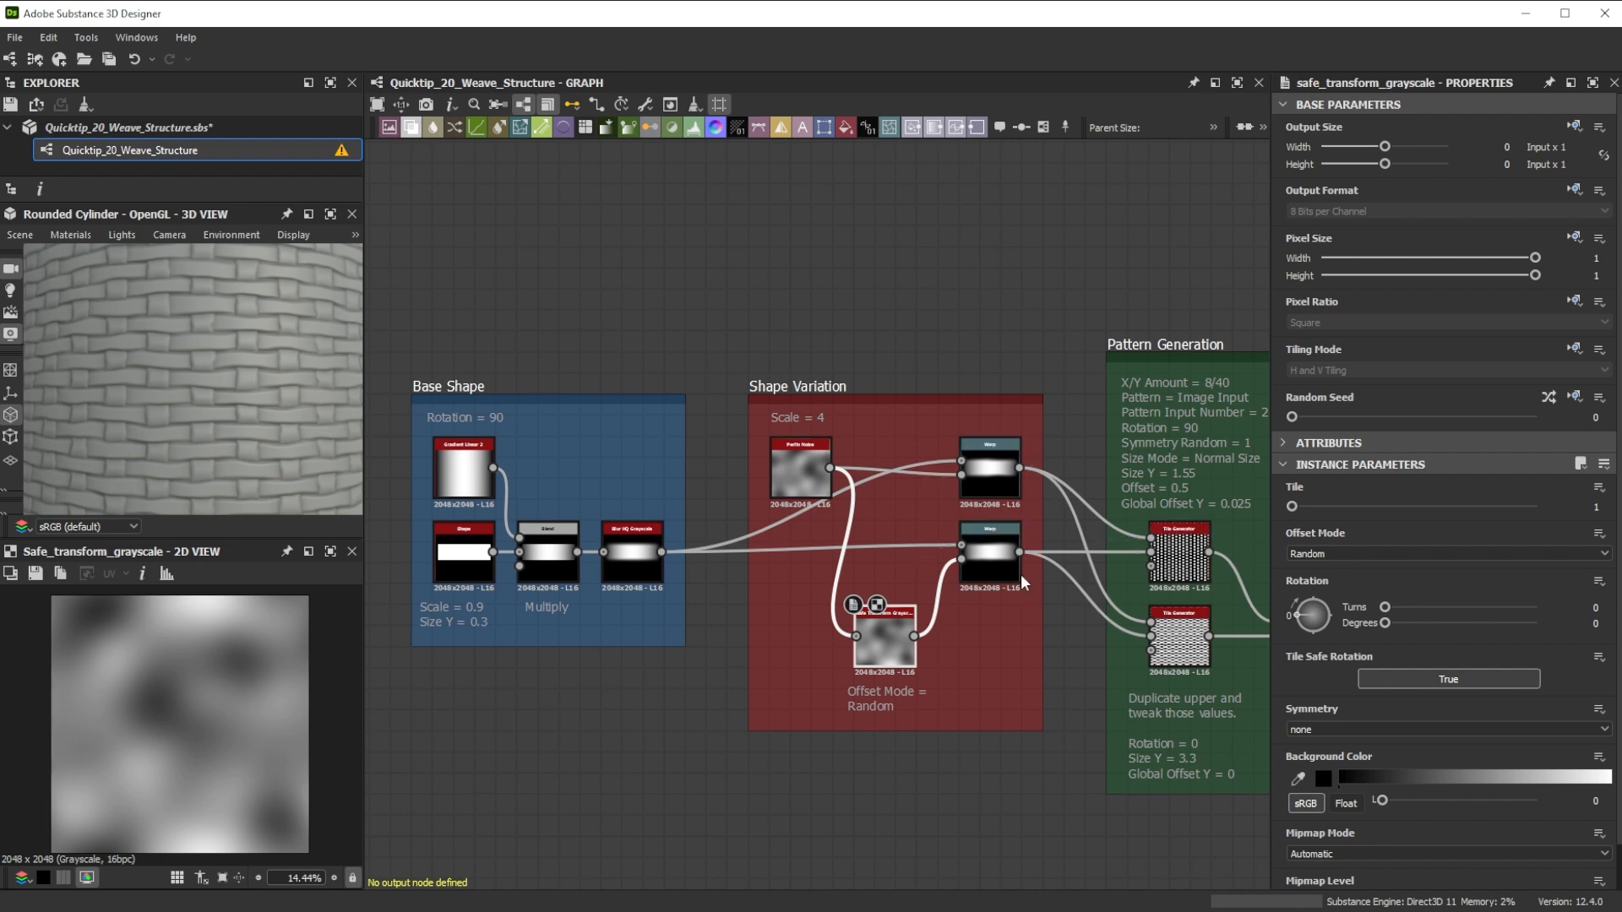
{"action": "mouse_move", "coordinate": [1051, 511]}
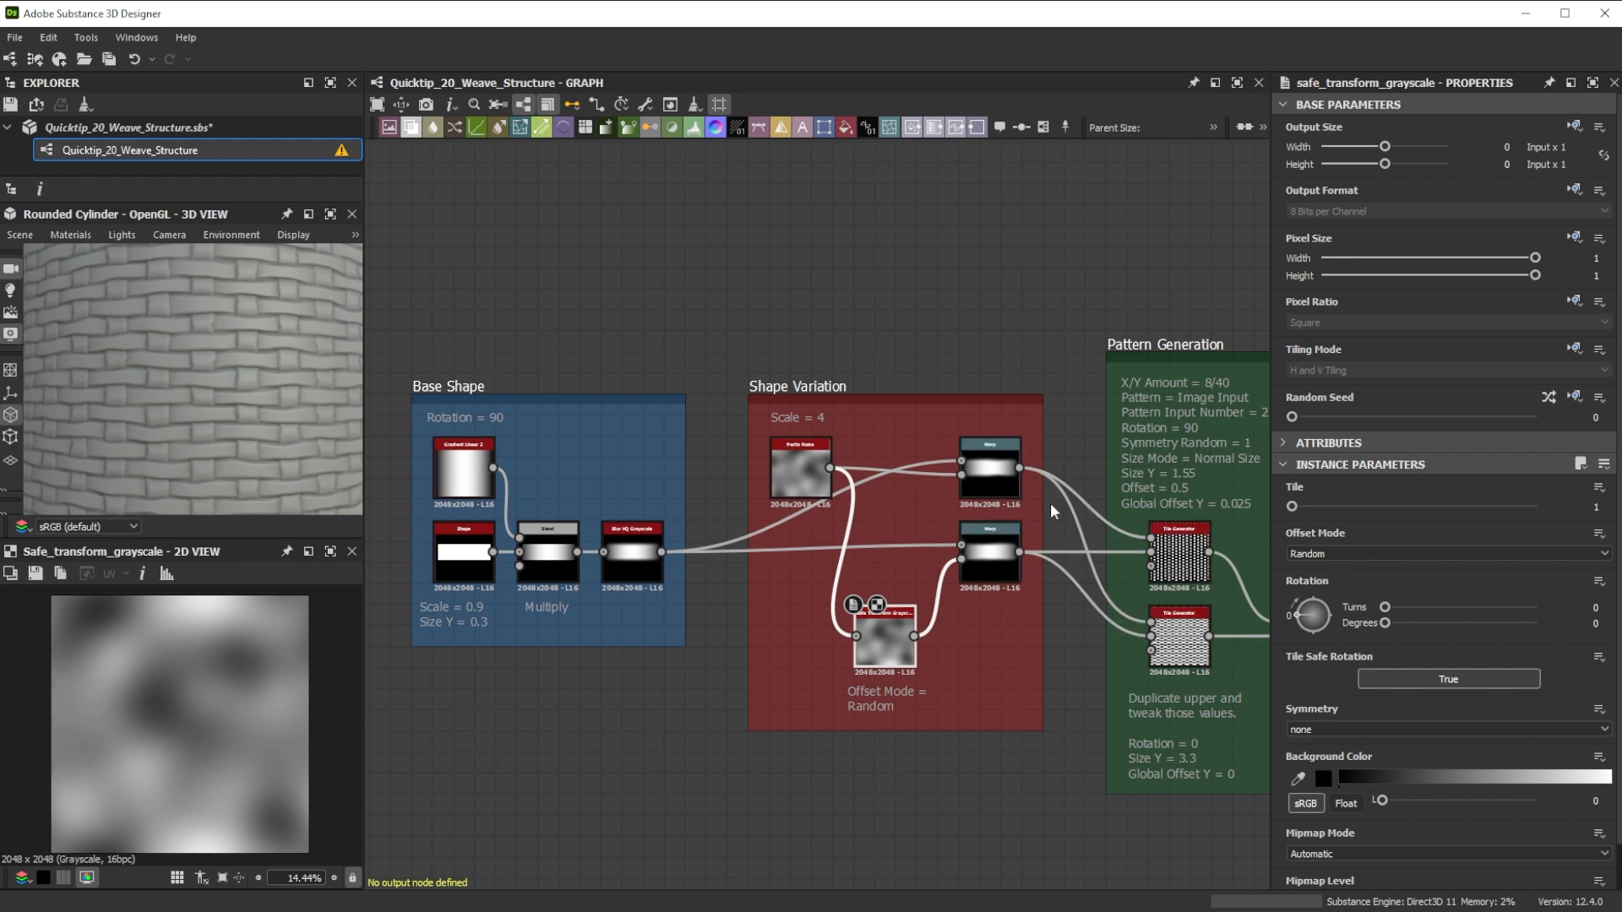
{"action": "mouse_move", "coordinate": [1177, 537]}
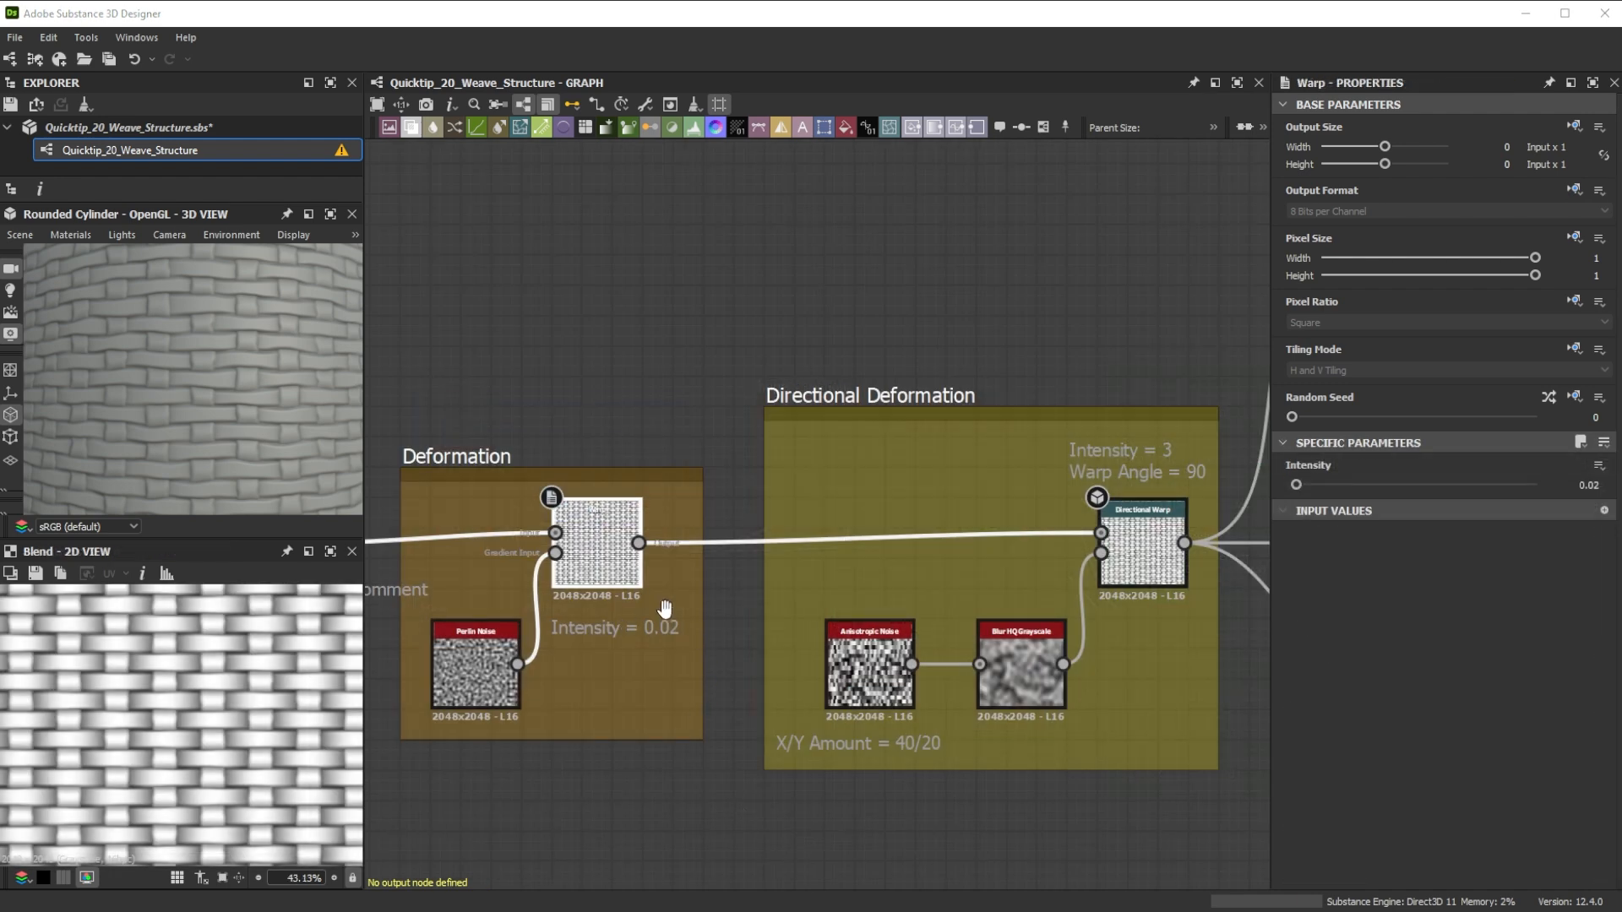
- Show the Deformation Warp output in the 2D View and inspect the Directional Warp node
{"action": "left_click", "coordinate": [594, 542]}
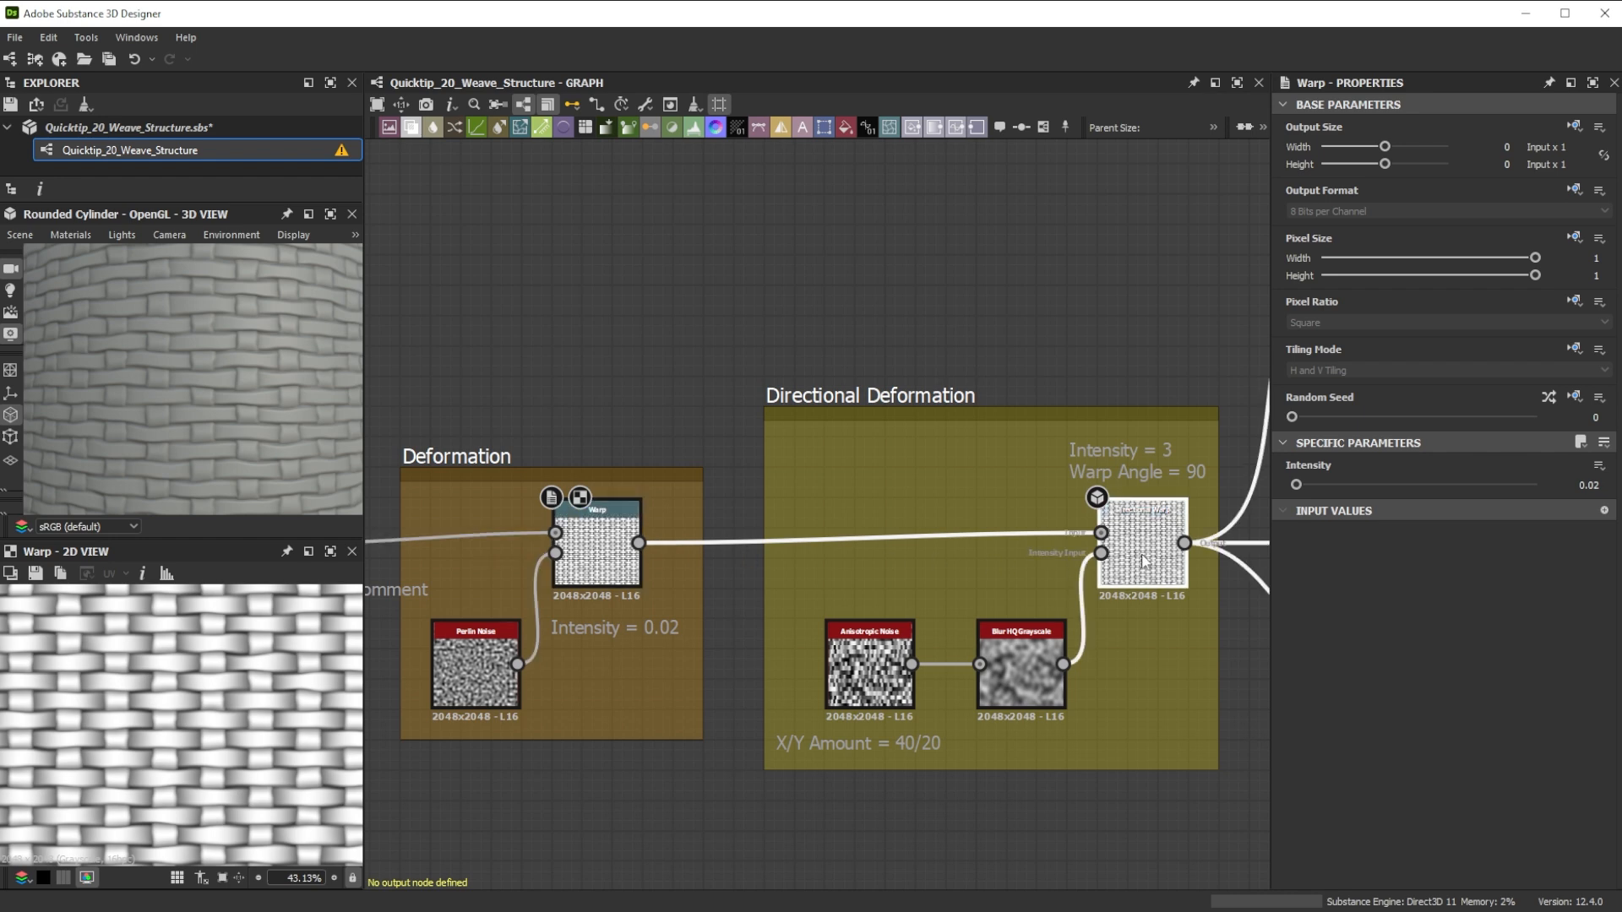
{"action": "left_click", "coordinate": [1142, 543]}
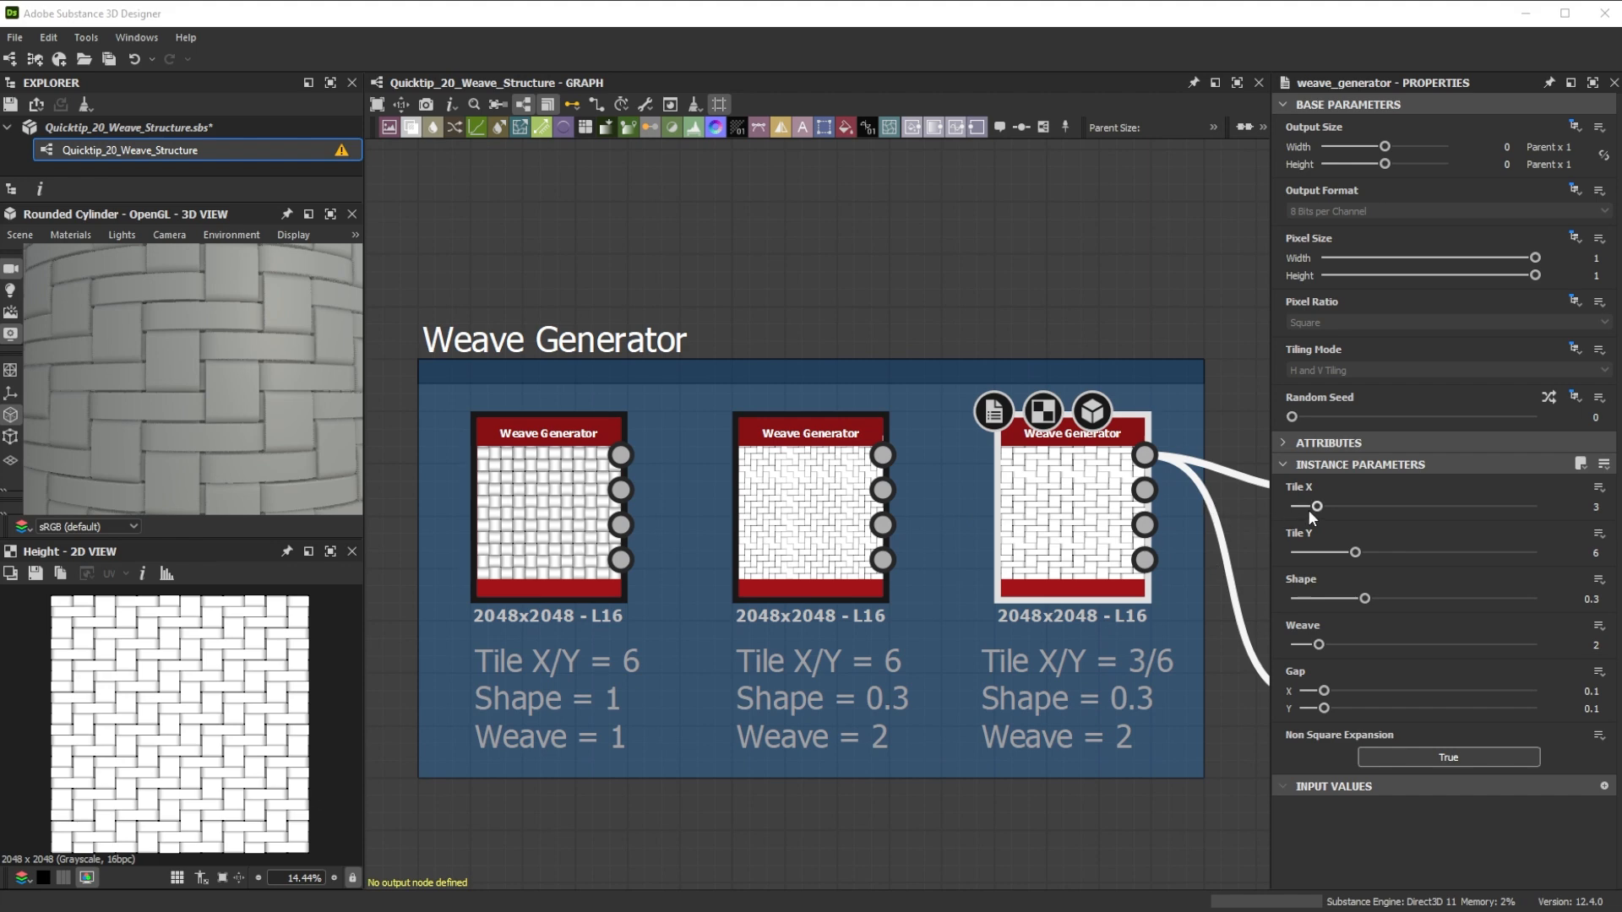
- Try Tile X 5 and 8, Shape 0.49 and Weave 4 on the third Weave Generator, then revert
{"action": "left_click_drag", "start_coordinate": [1316, 505], "coordinate": [1345, 506]}
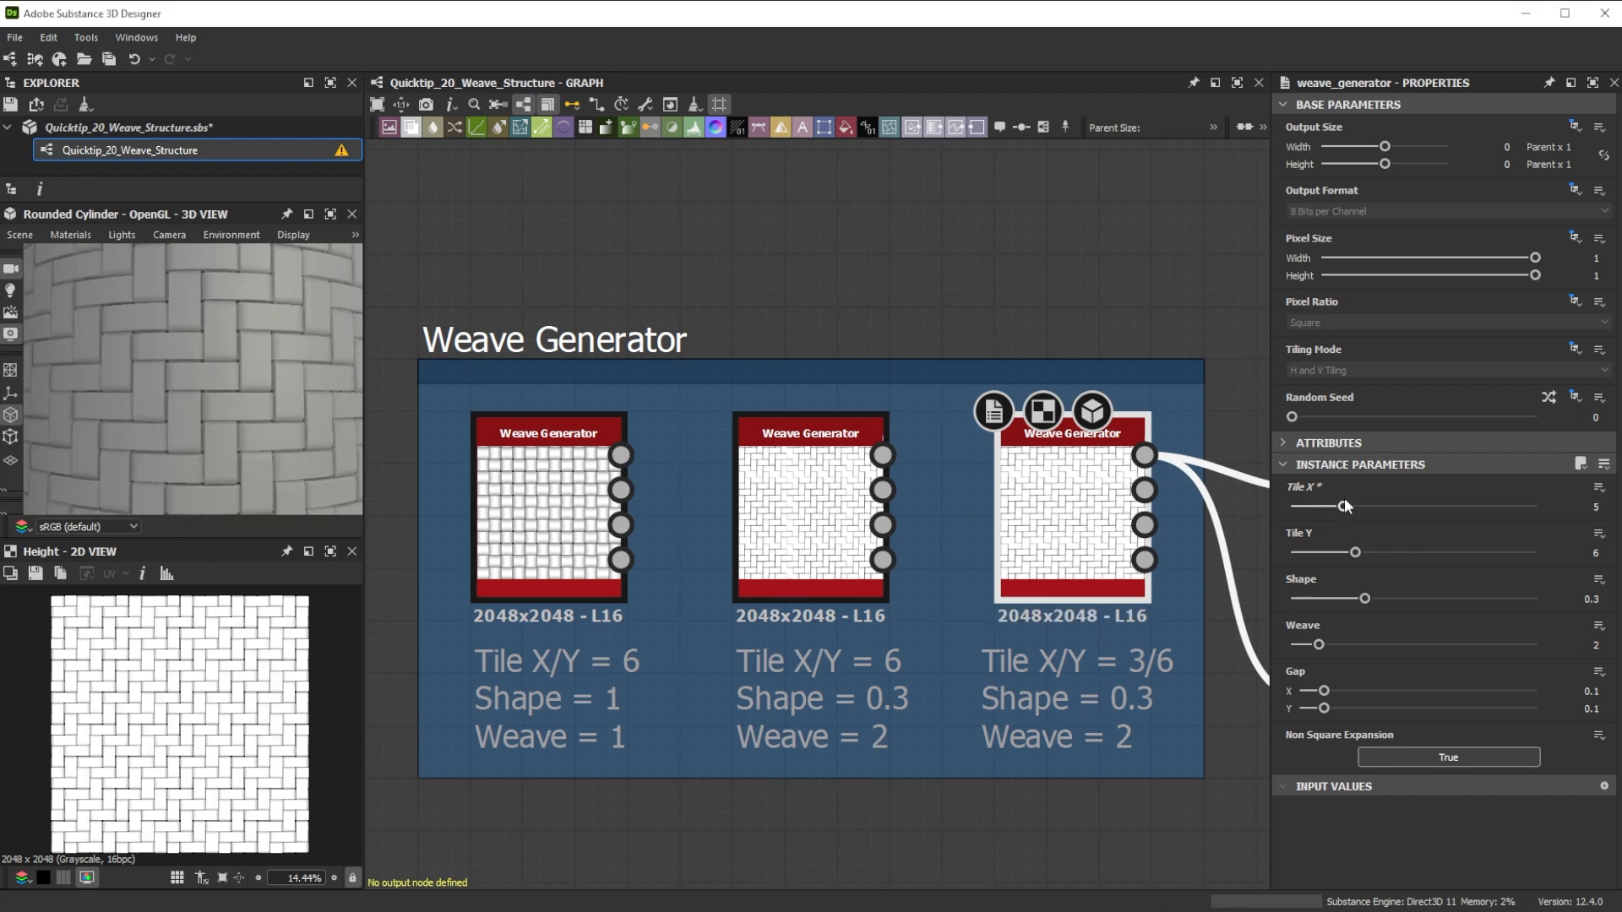
{"action": "left_click_drag", "start_coordinate": [1344, 507], "coordinate": [1378, 507]}
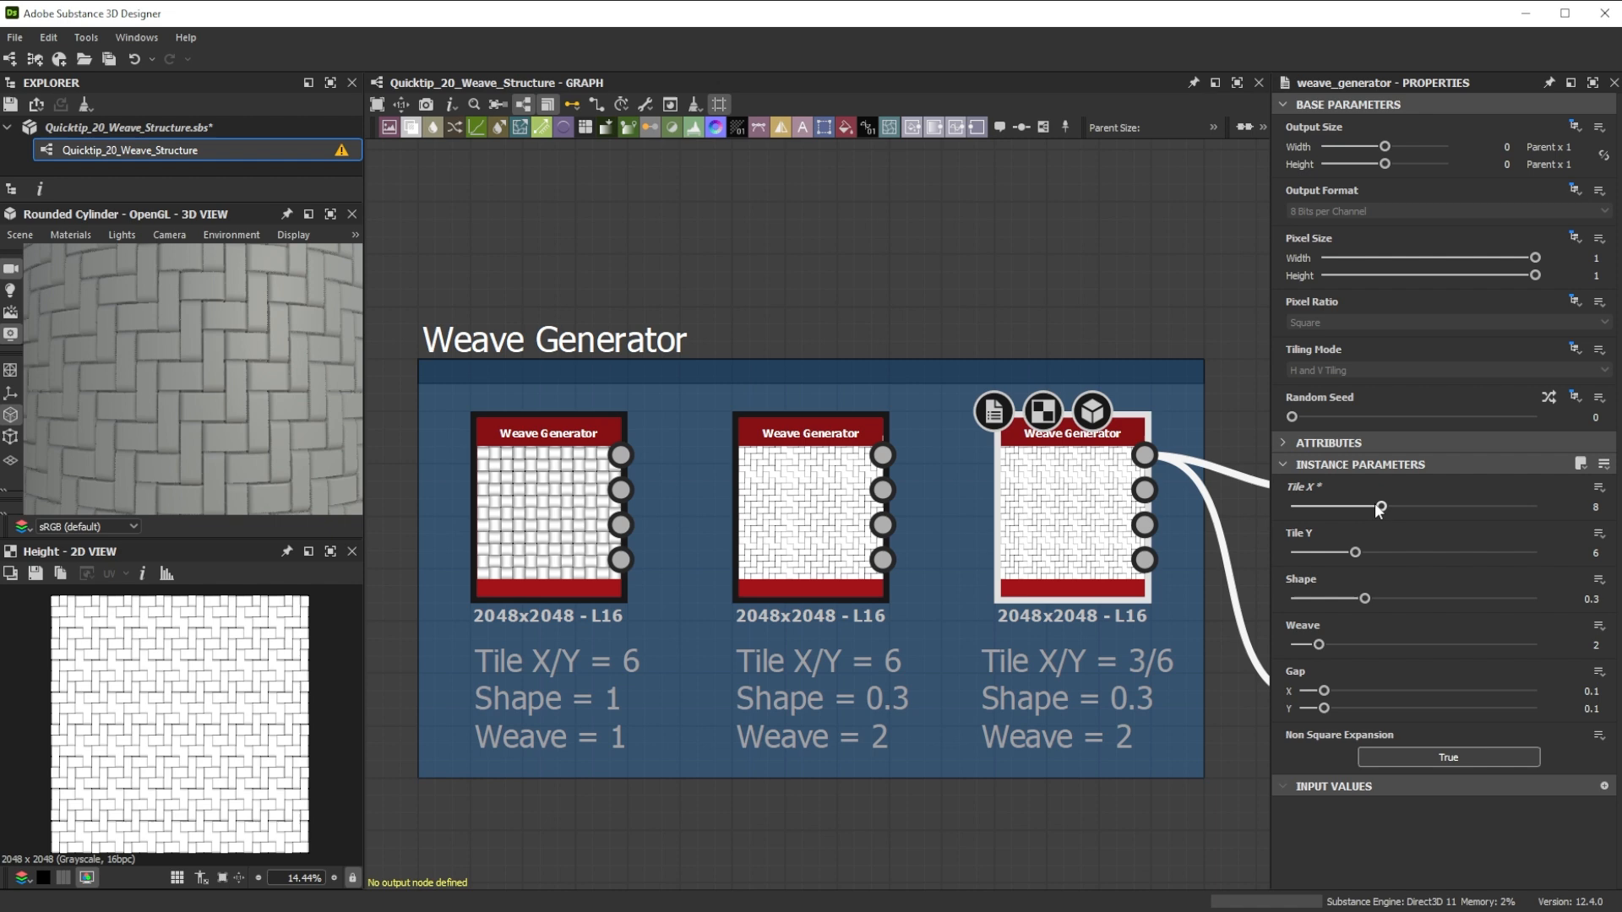
{"action": "left_click_drag", "start_coordinate": [1379, 505], "coordinate": [1314, 505]}
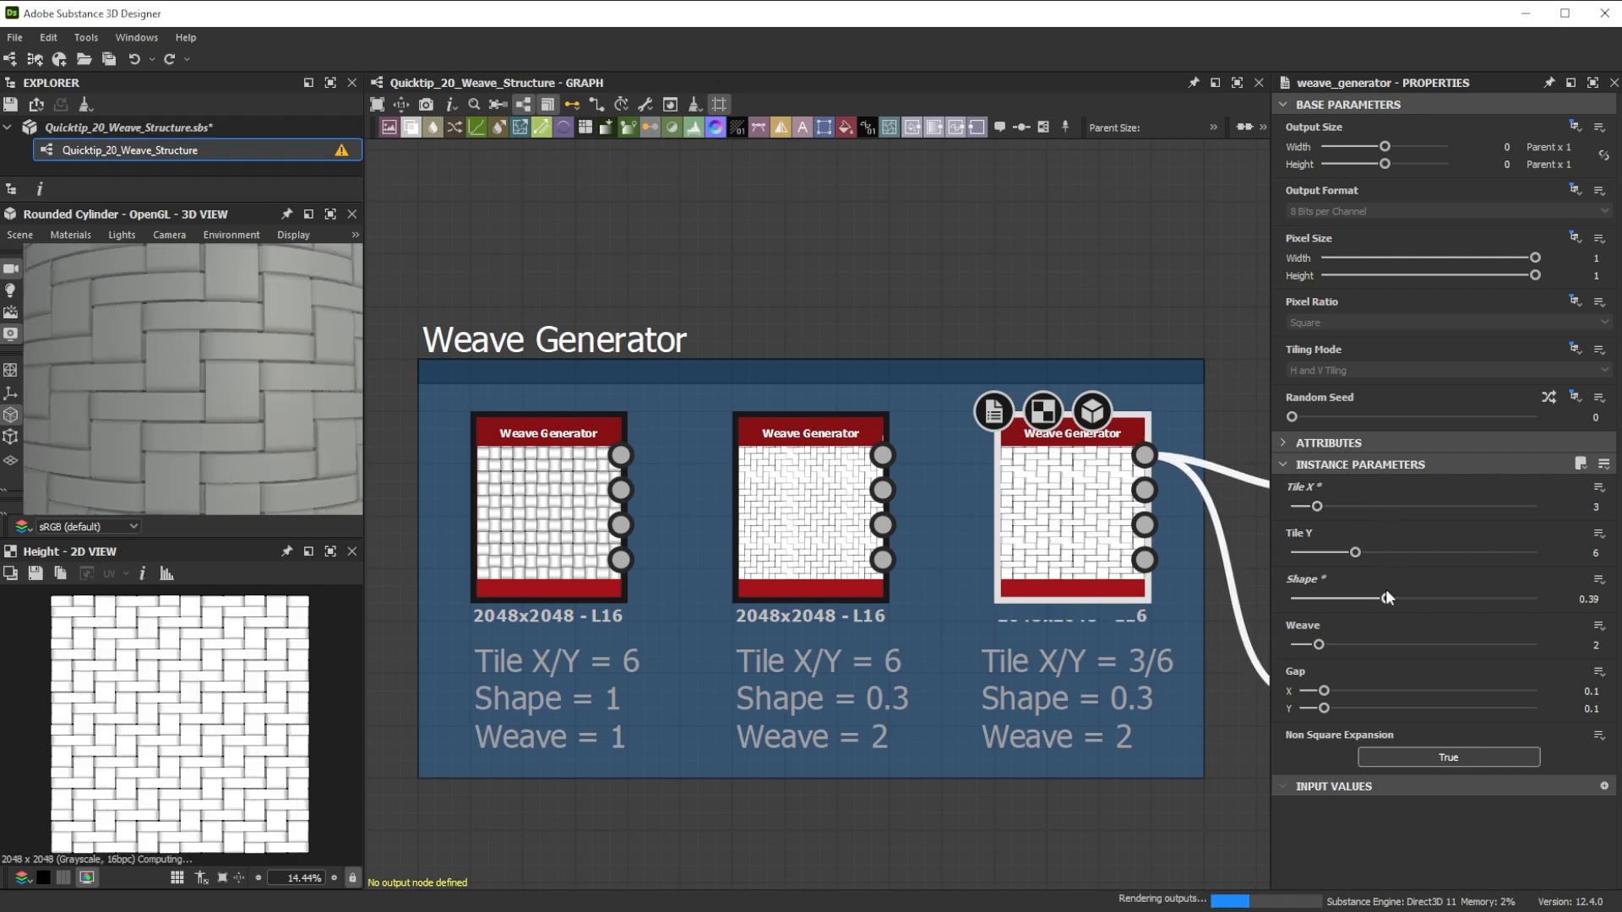
{"action": "left_click_drag", "start_coordinate": [1386, 598], "coordinate": [1407, 599]}
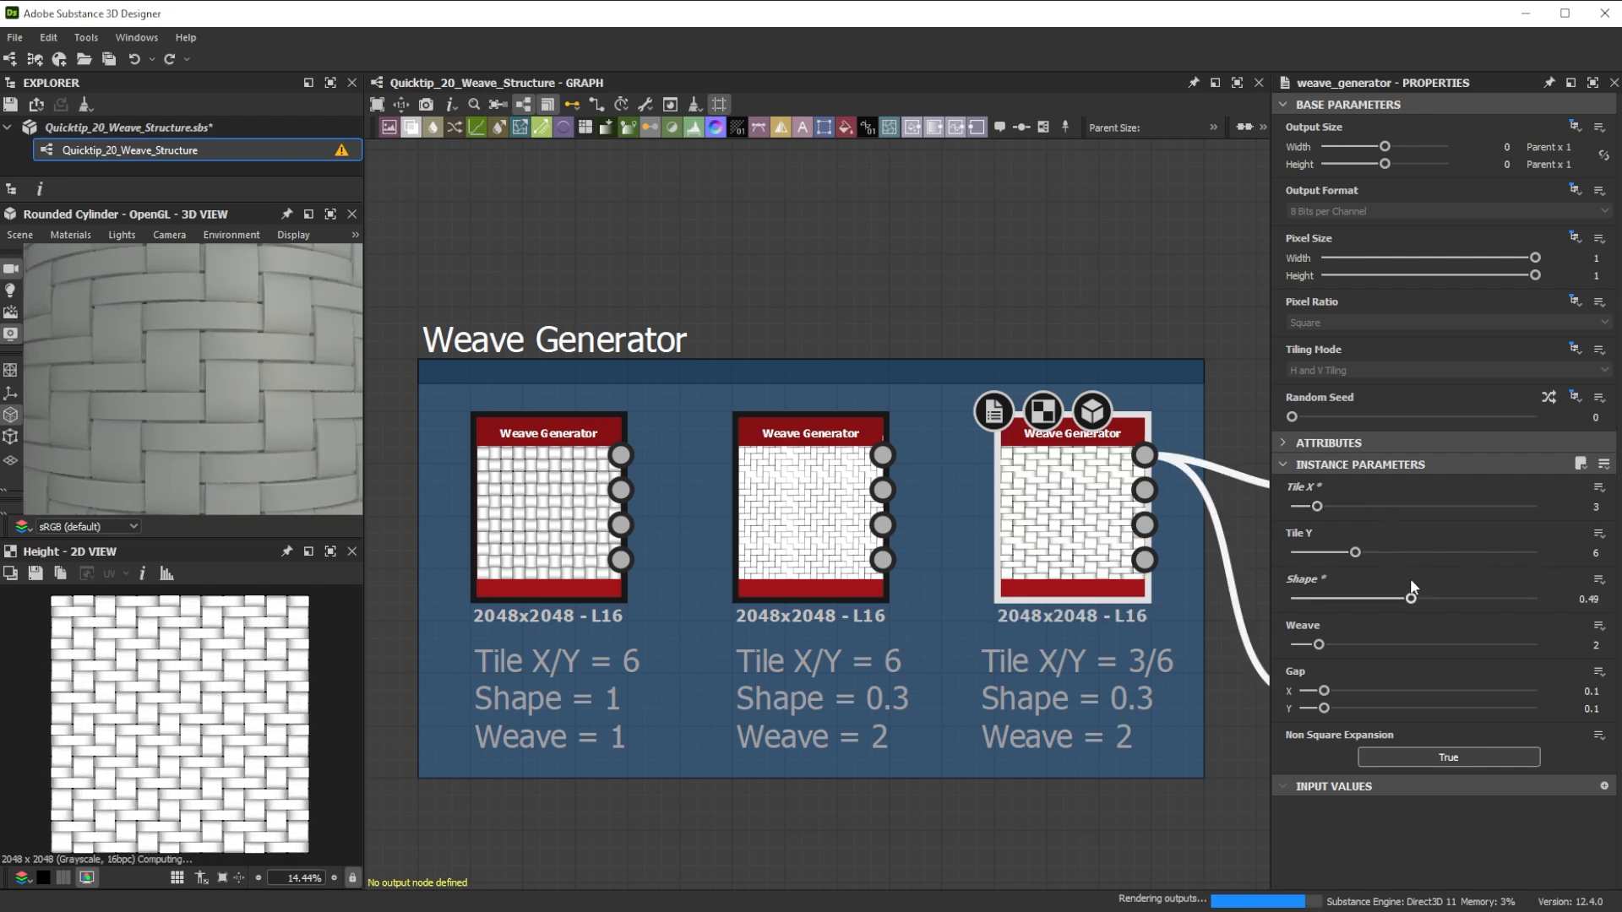
{"action": "left_click_drag", "start_coordinate": [1319, 644], "coordinate": [1373, 644]}
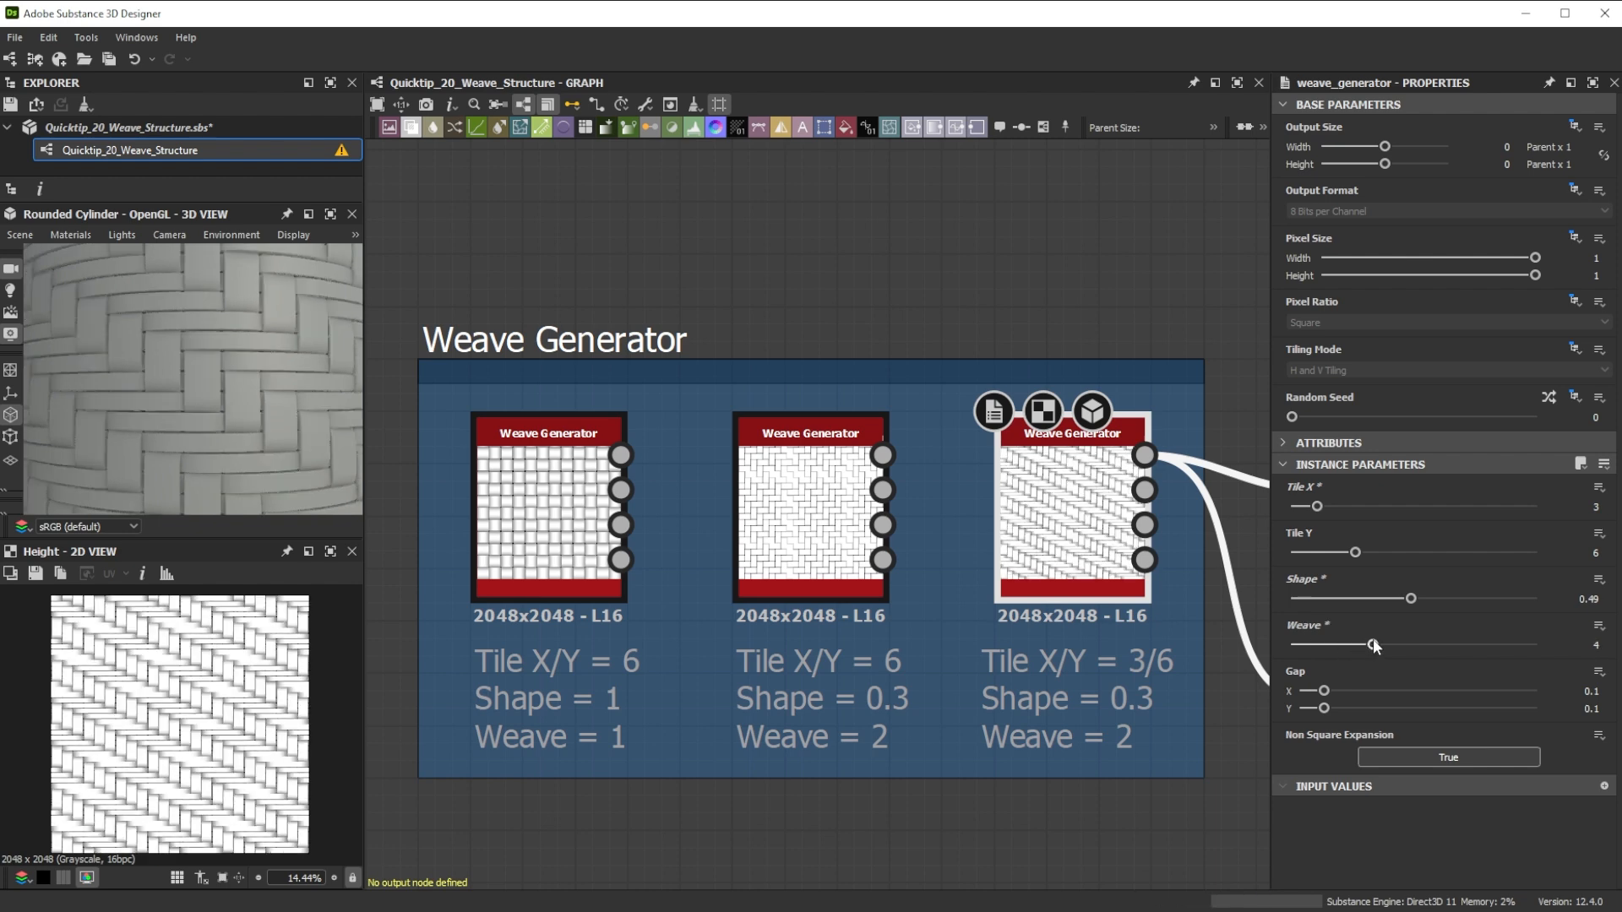
{"action": "left_click_drag", "start_coordinate": [1374, 644], "coordinate": [1316, 644]}
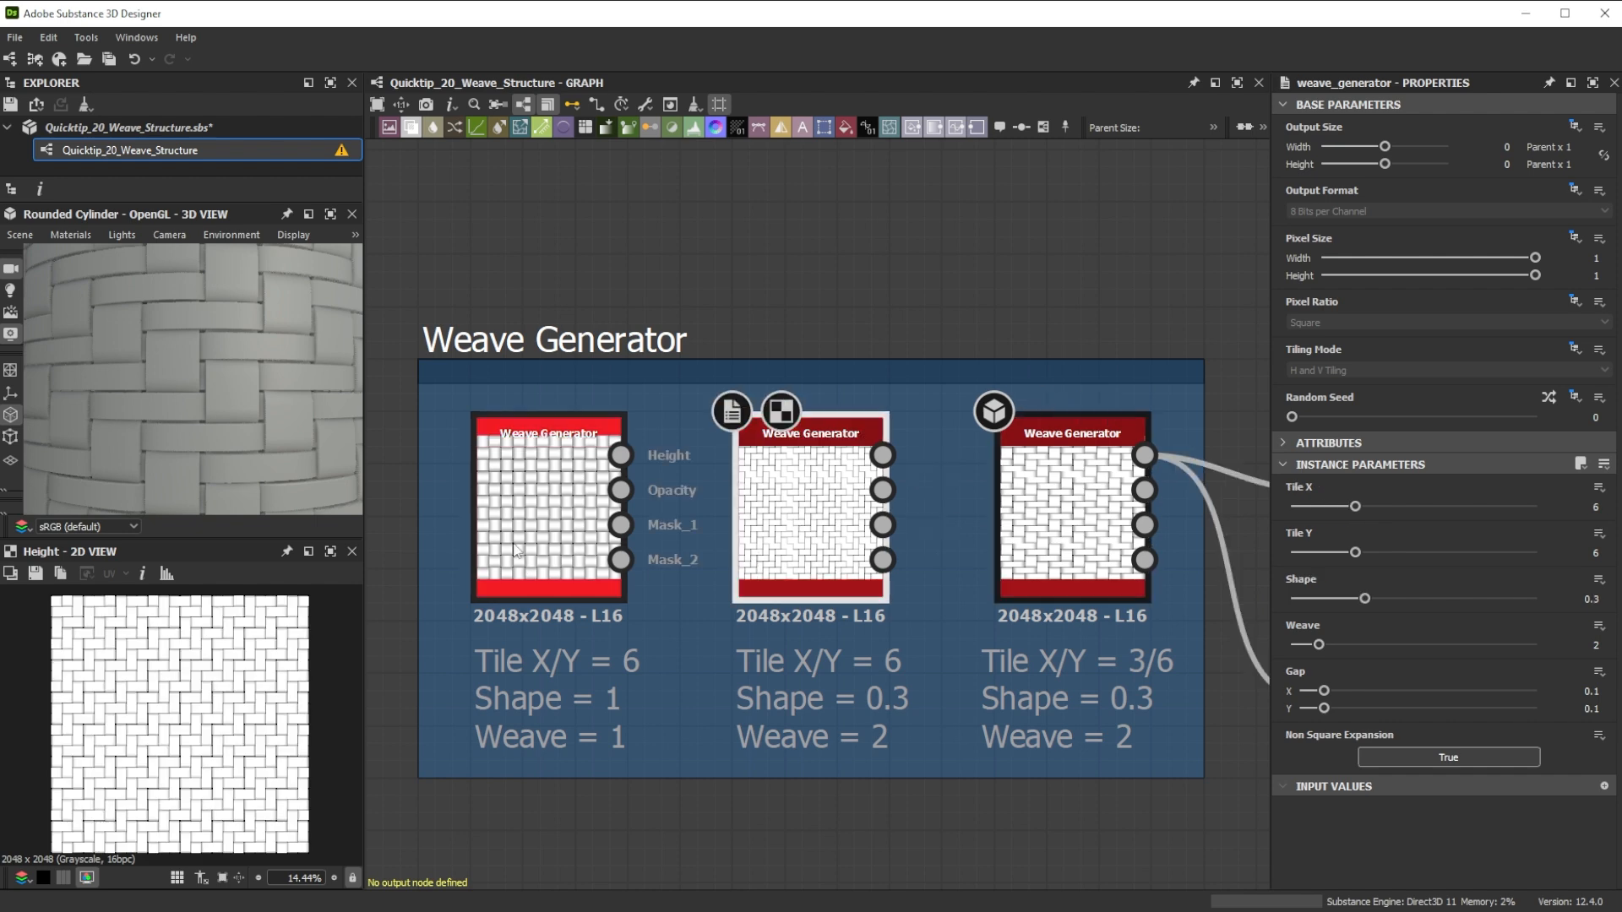
- Preview the first Weave Generator's Opacity, Mask_1 and next mask outputs
{"action": "left_click", "coordinate": [622, 490]}
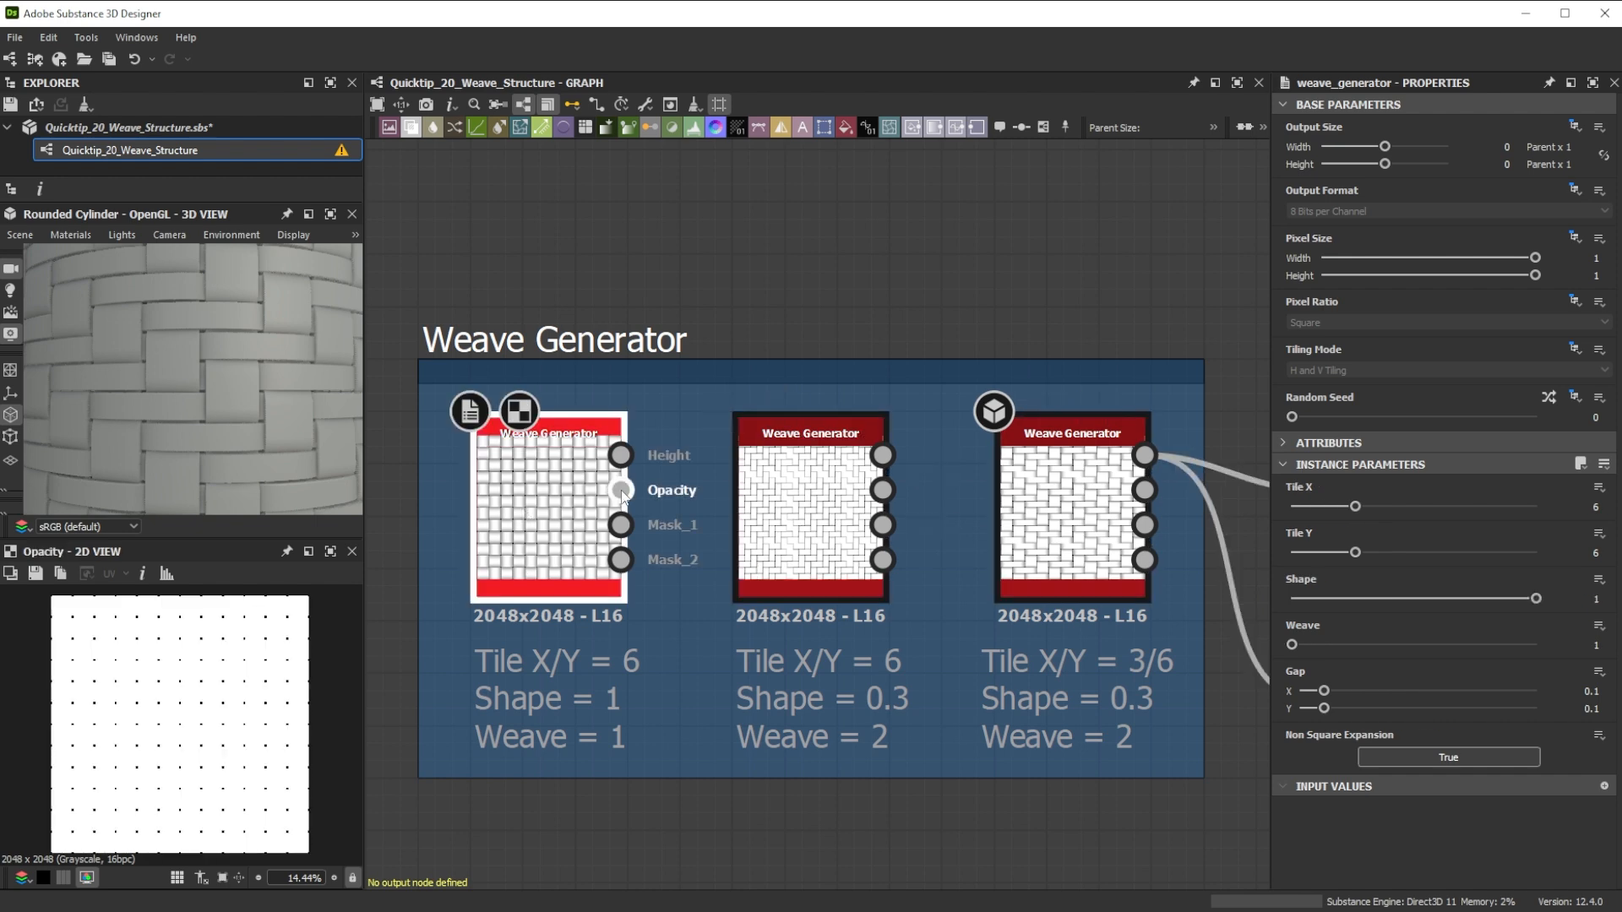
{"action": "left_click", "coordinate": [620, 531]}
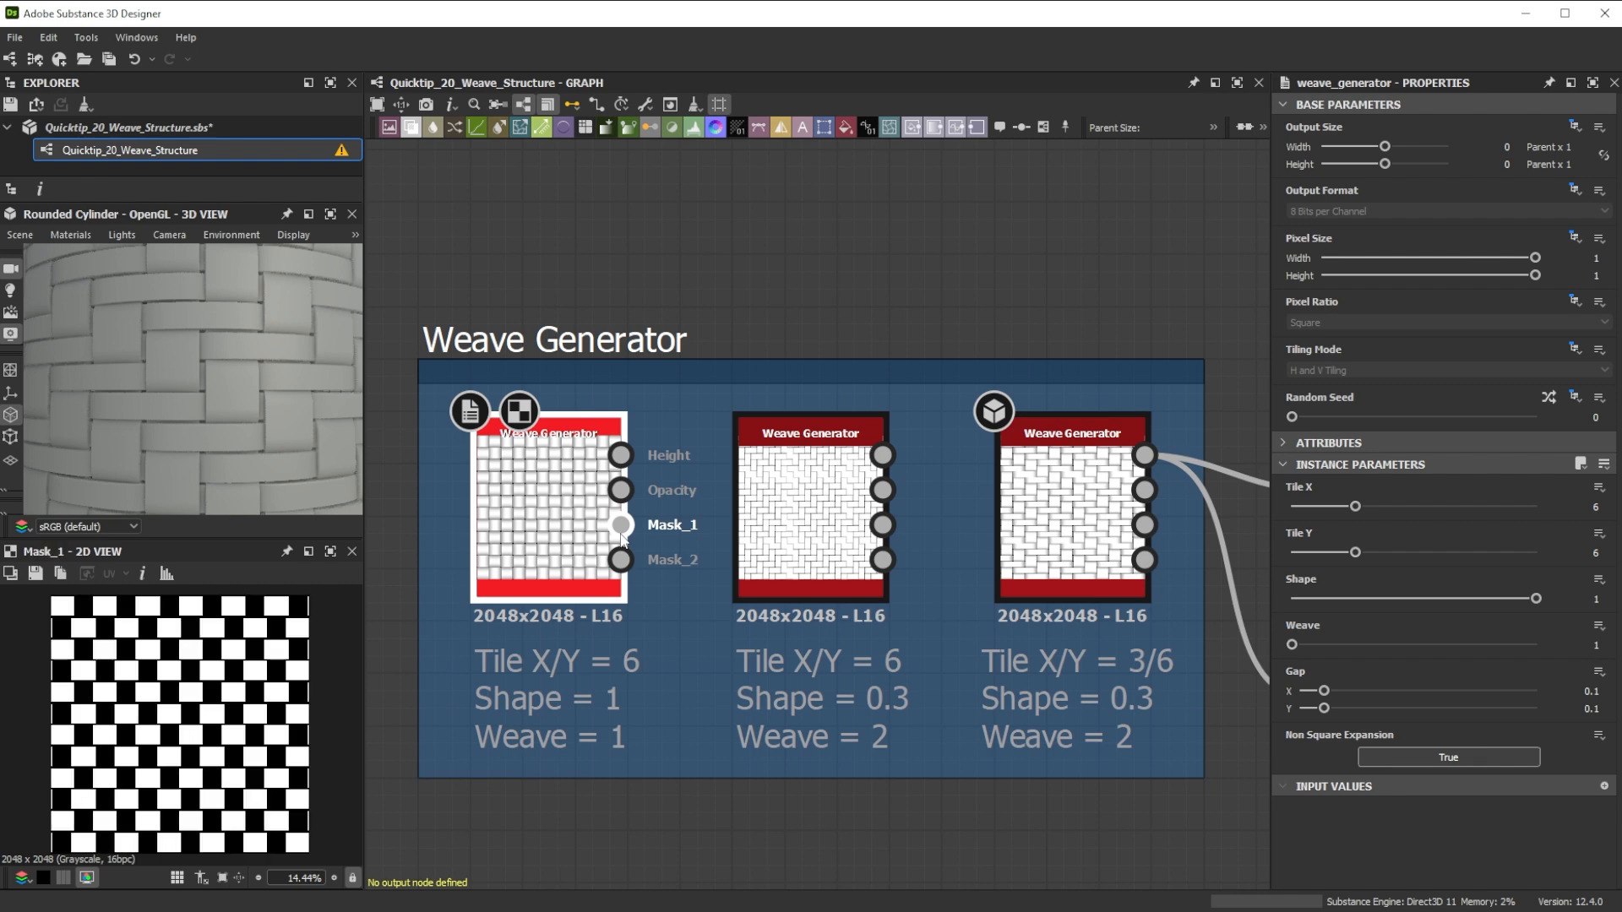
{"action": "left_click", "coordinate": [620, 559]}
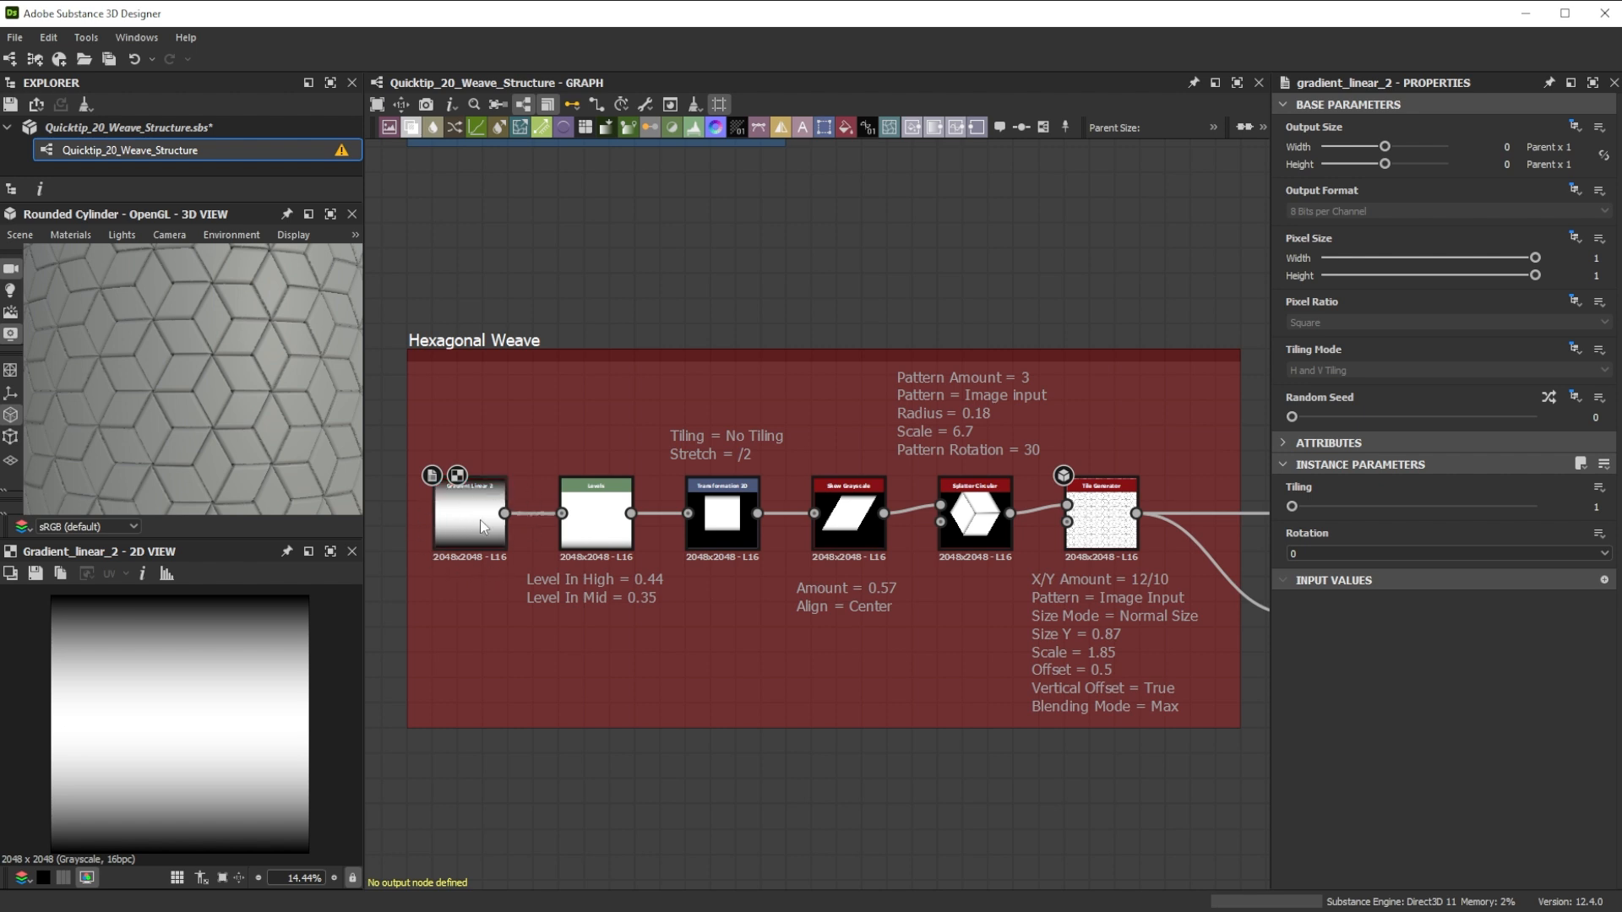
- Inspect the Hexagonal Weave gradient, skew node at Amount 0.57 and Splatter Circular cube shape
{"action": "left_click", "coordinate": [596, 515]}
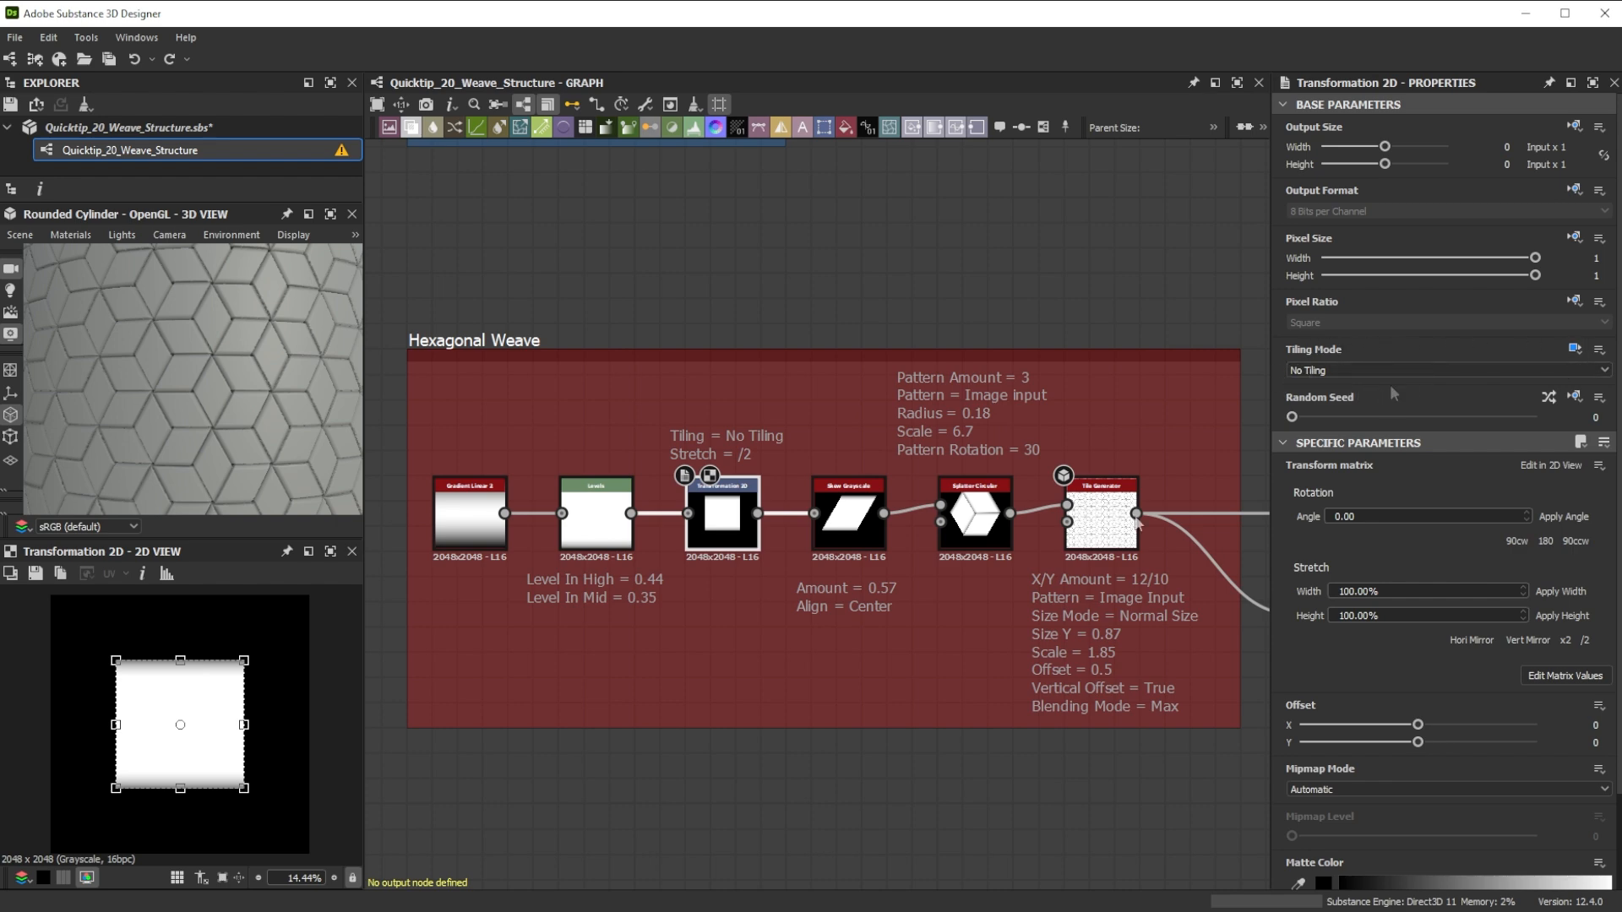
{"action": "left_click", "coordinate": [847, 514]}
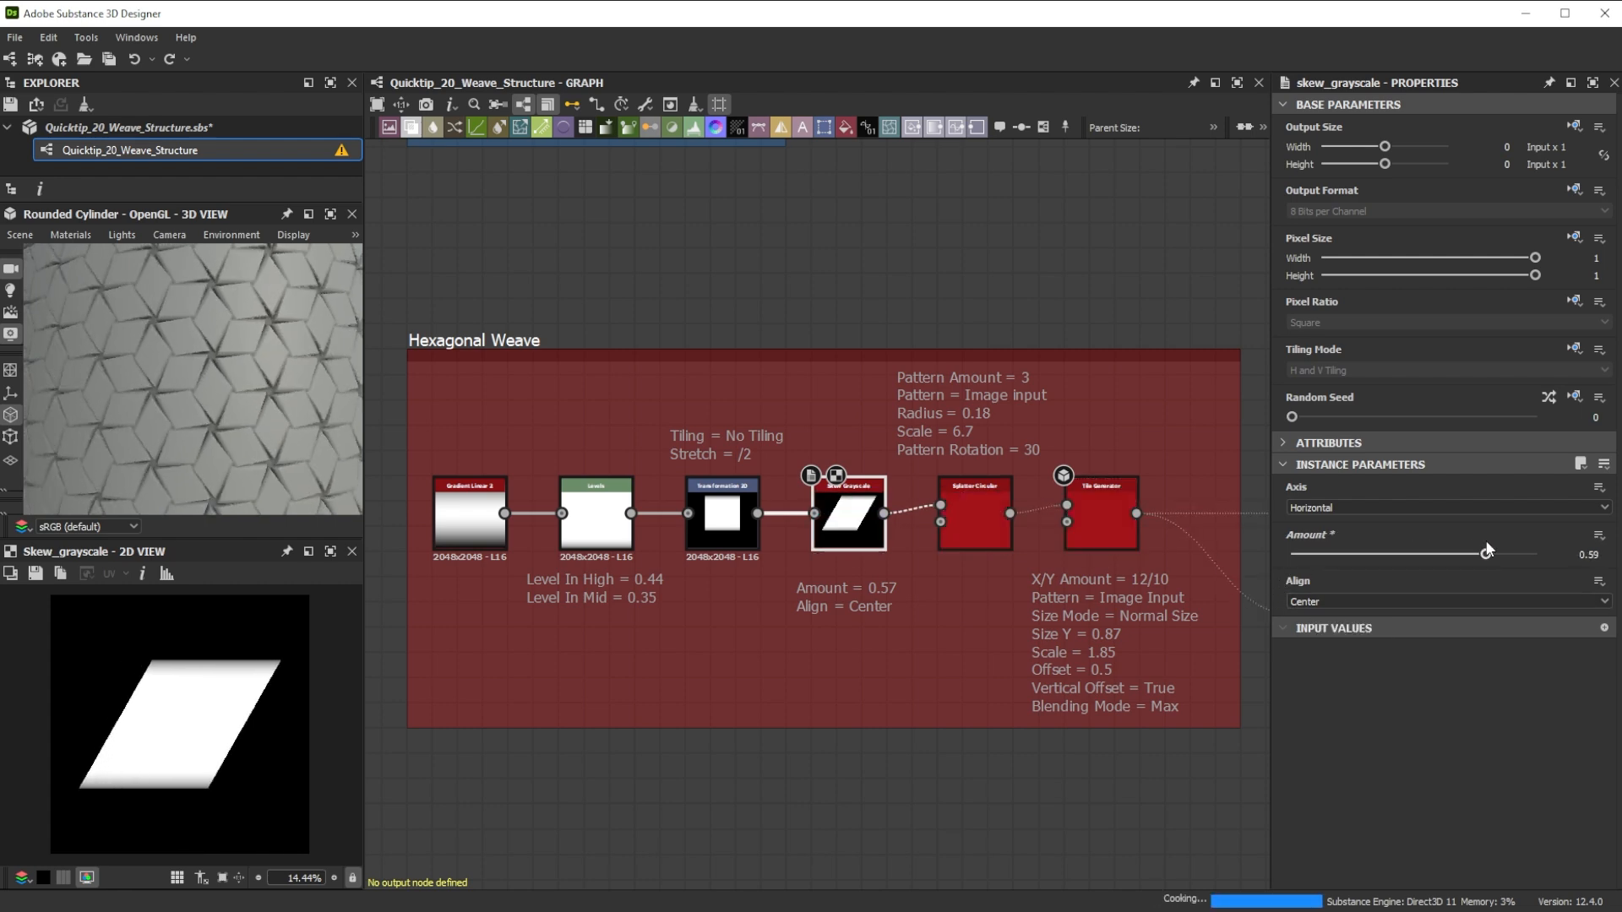
{"action": "left_click_drag", "start_coordinate": [1490, 552], "coordinate": [1482, 553]}
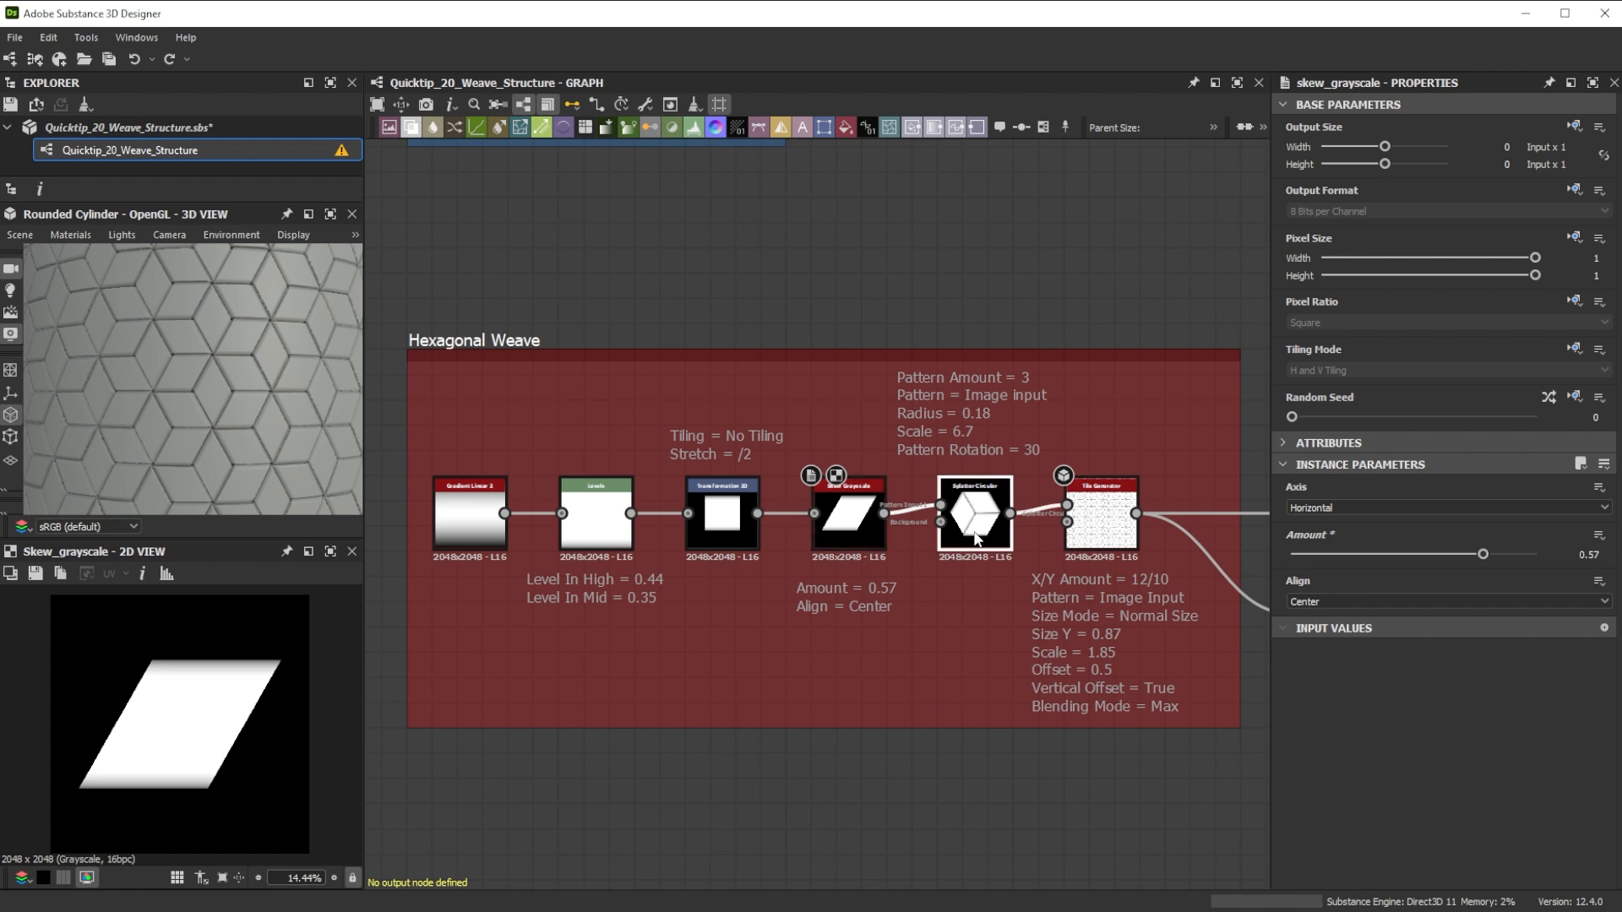
{"action": "left_click", "coordinate": [973, 514]}
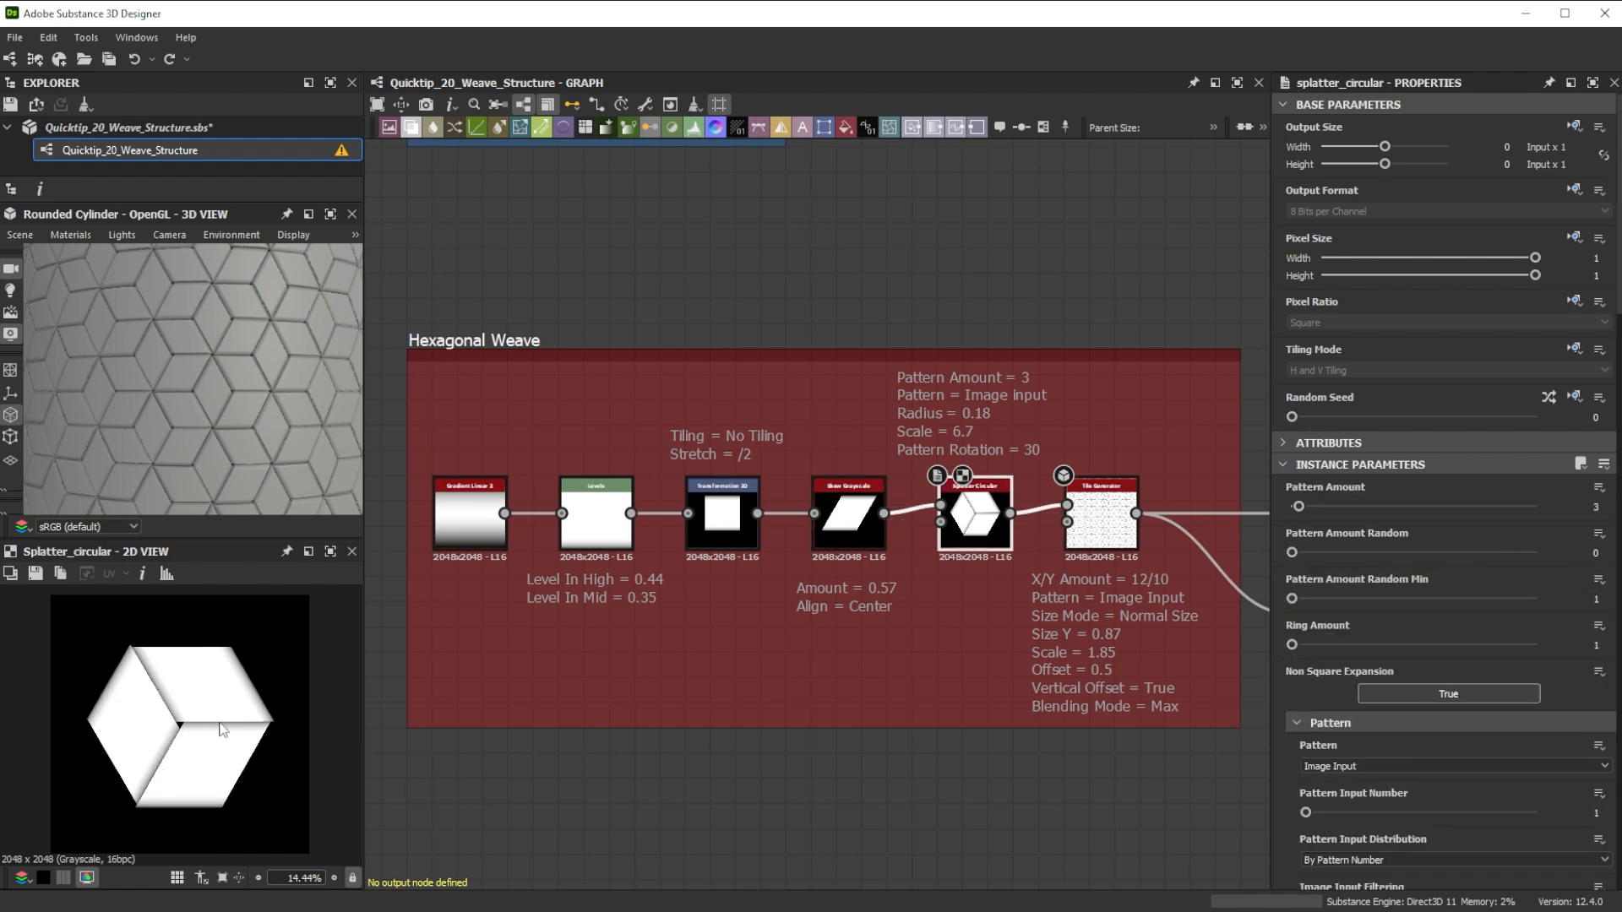
{"action": "mouse_move", "coordinate": [1093, 536]}
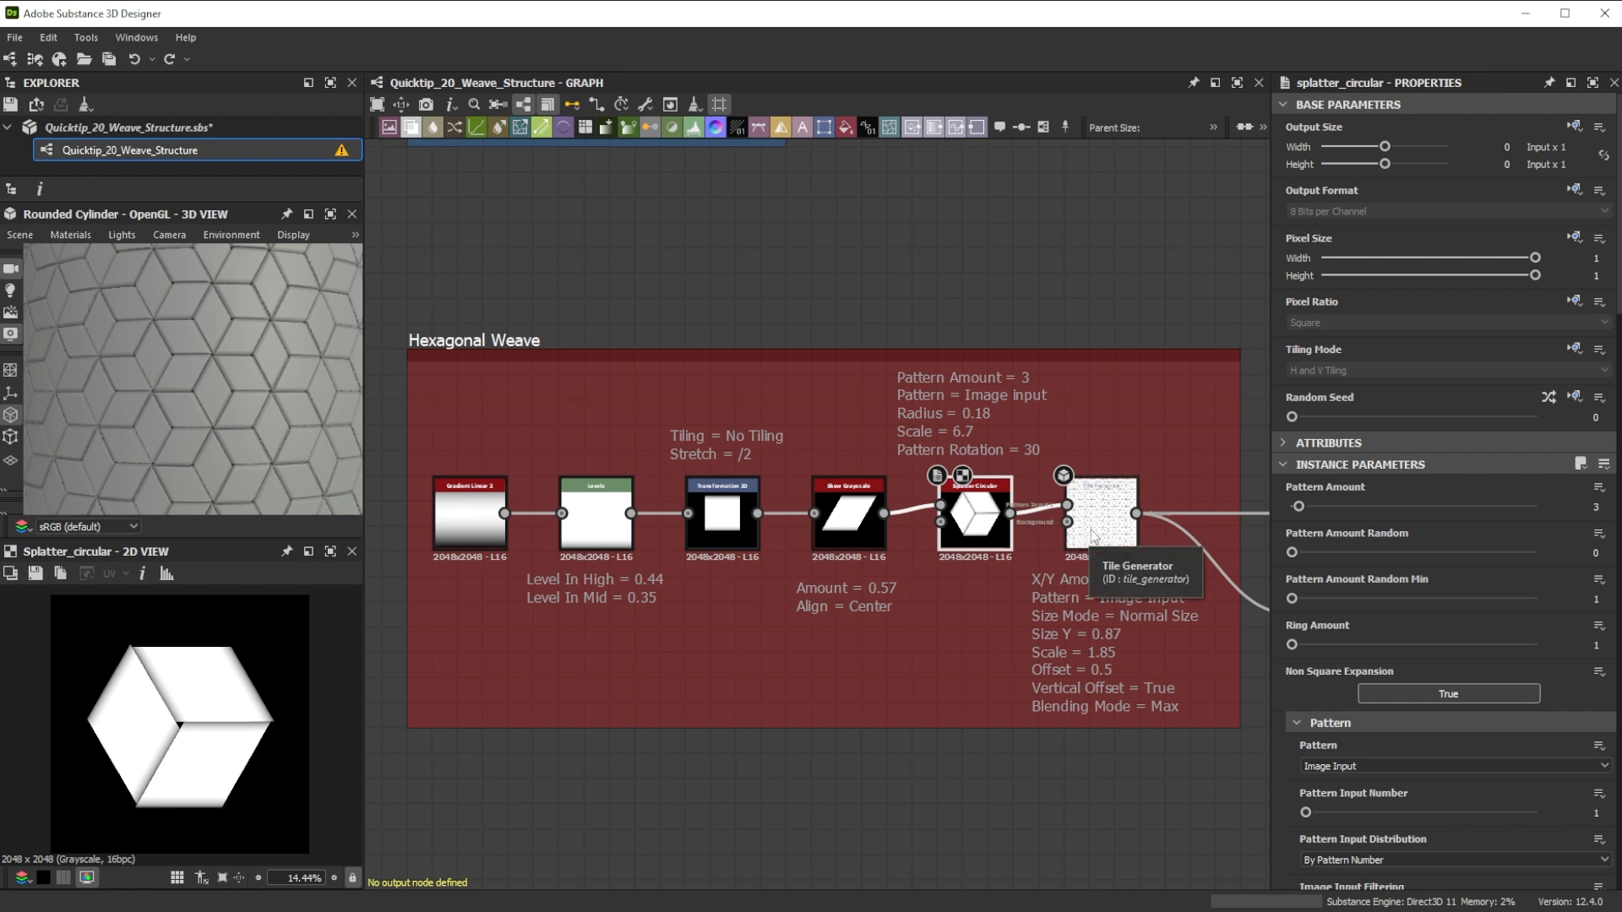
- Try X Amount 7 and 16 on the hexagonal Tile Generator, then settle it back
{"action": "left_click", "coordinate": [1103, 510]}
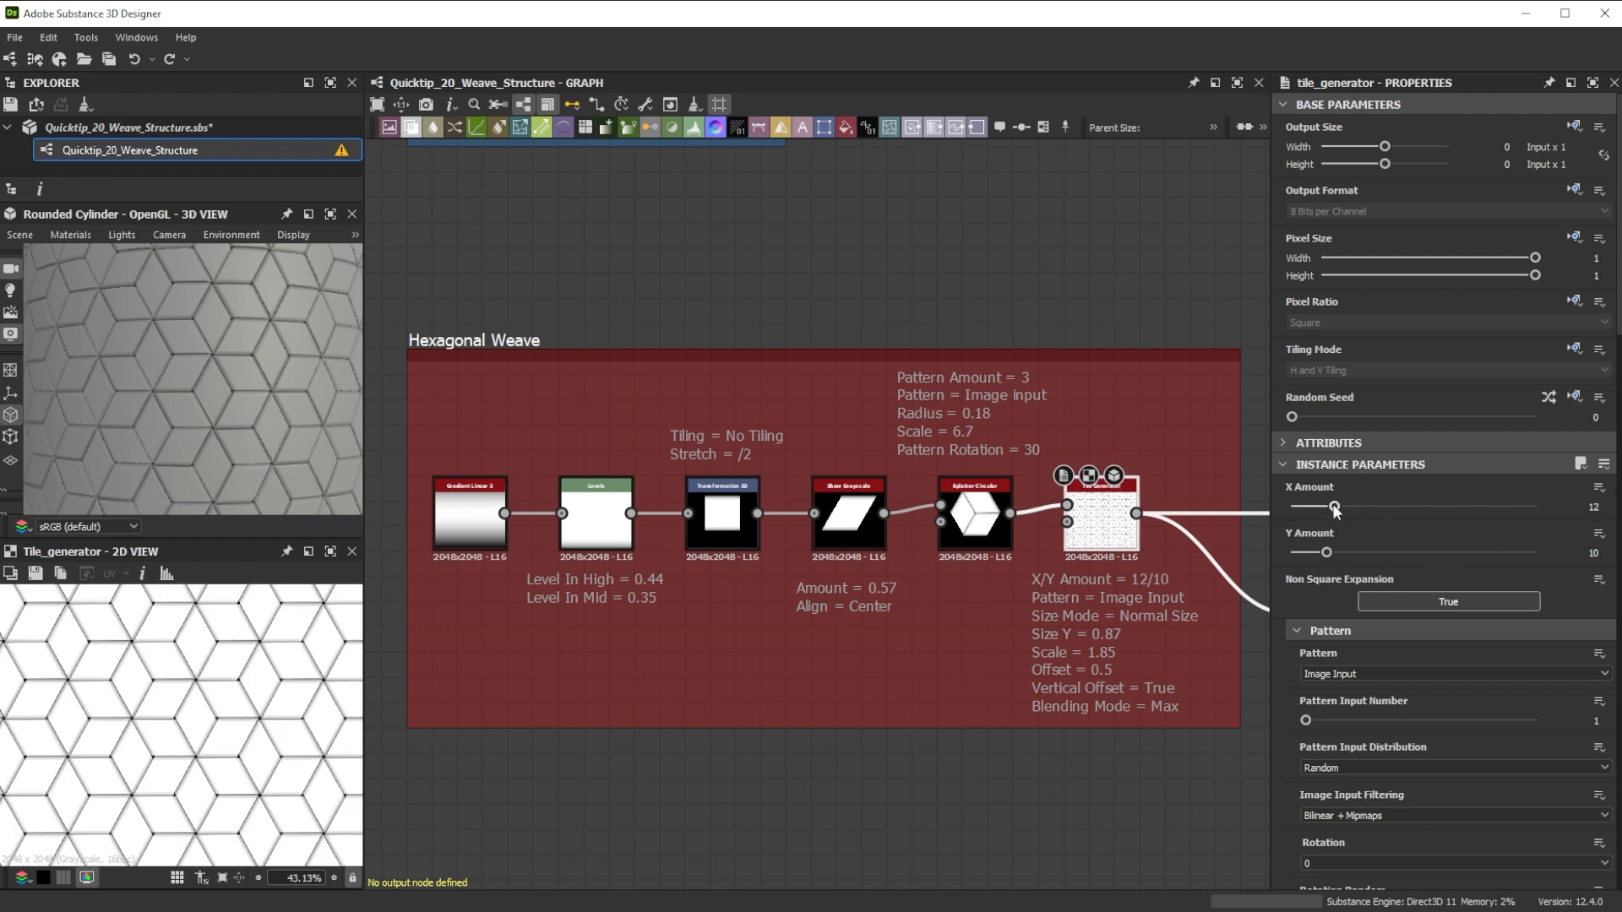
{"action": "left_click_drag", "start_coordinate": [1340, 506], "coordinate": [1318, 507]}
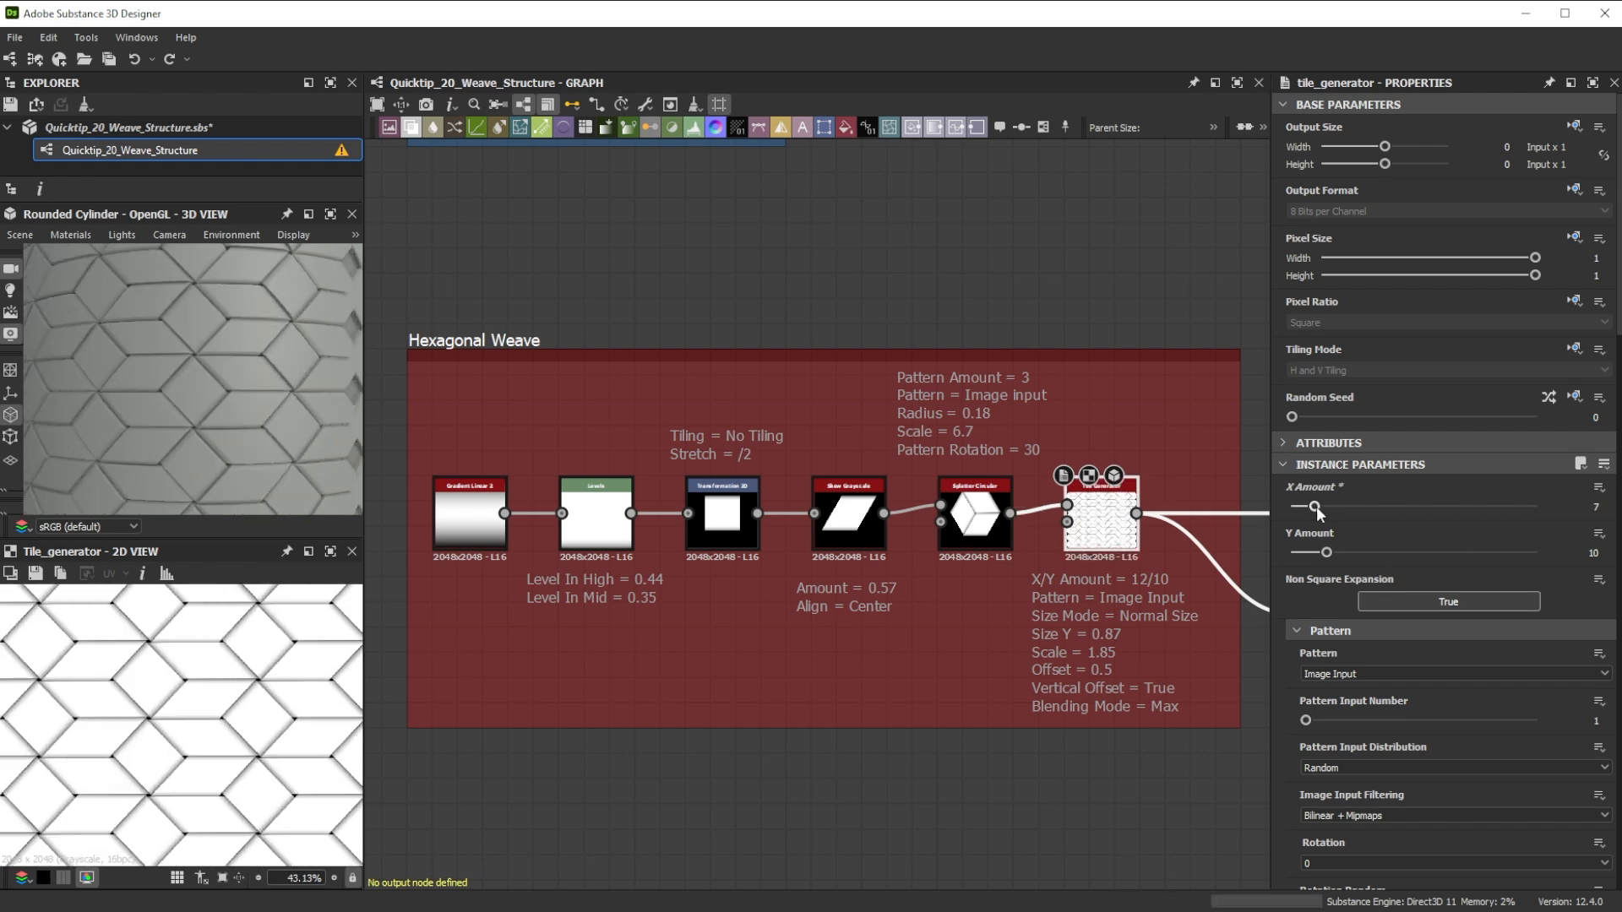
{"action": "left_click_drag", "start_coordinate": [1306, 505], "coordinate": [1350, 505]}
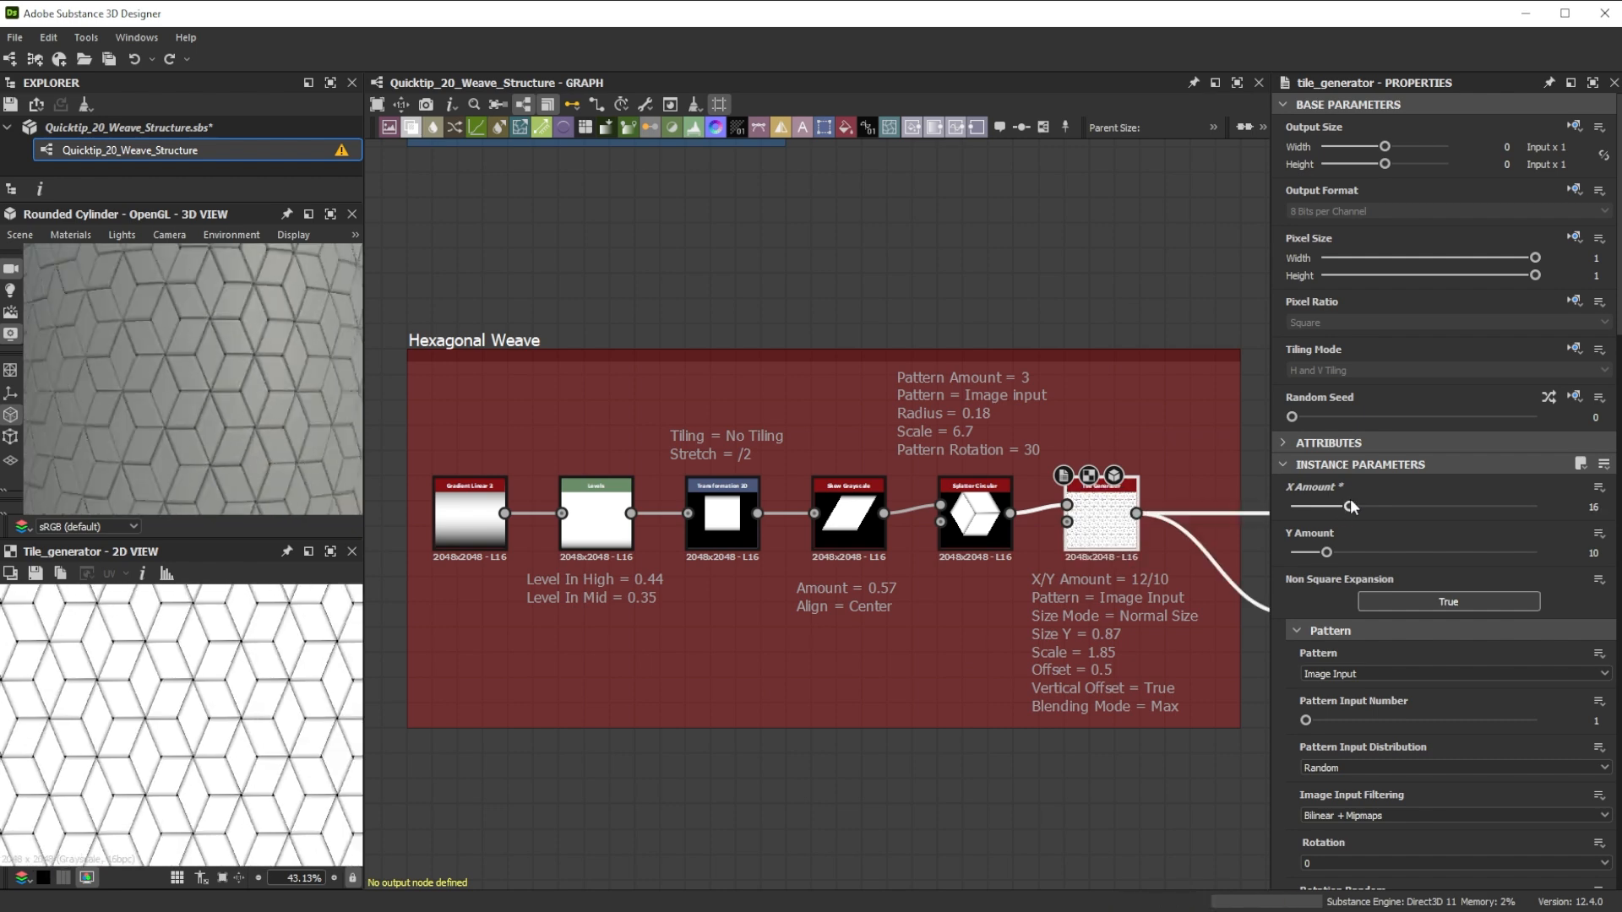
{"action": "left_click_drag", "start_coordinate": [1350, 505], "coordinate": [1339, 505]}
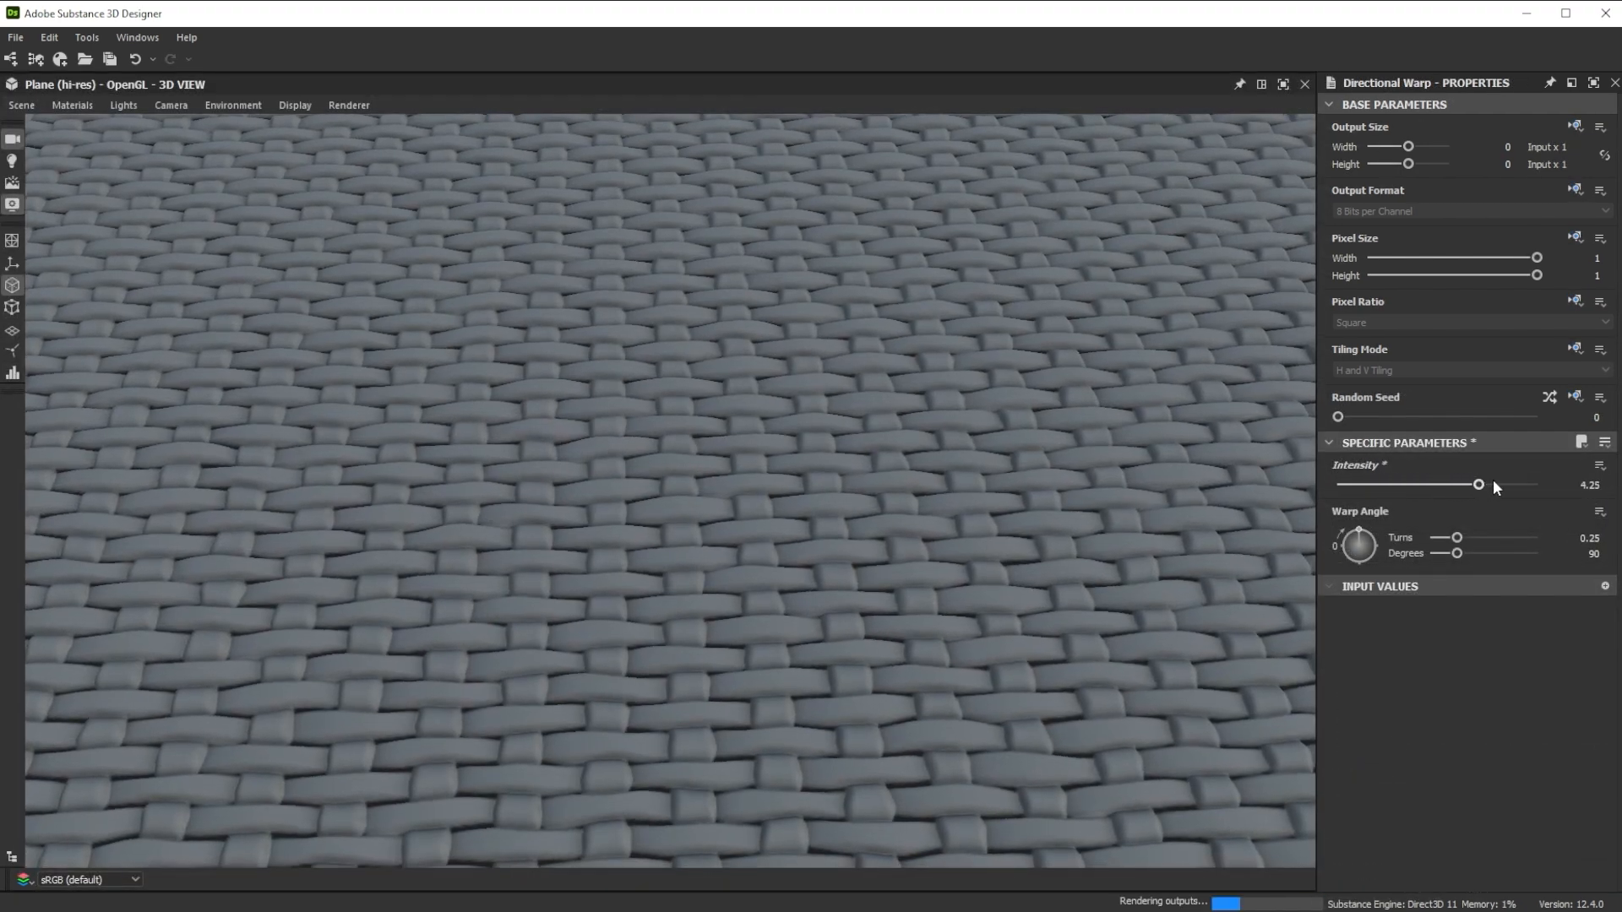
- Lower the Directional Warp Intensity while viewing the basket weave on the hi-res plane
{"action": "left_click_drag", "start_coordinate": [1480, 485], "coordinate": [1342, 485]}
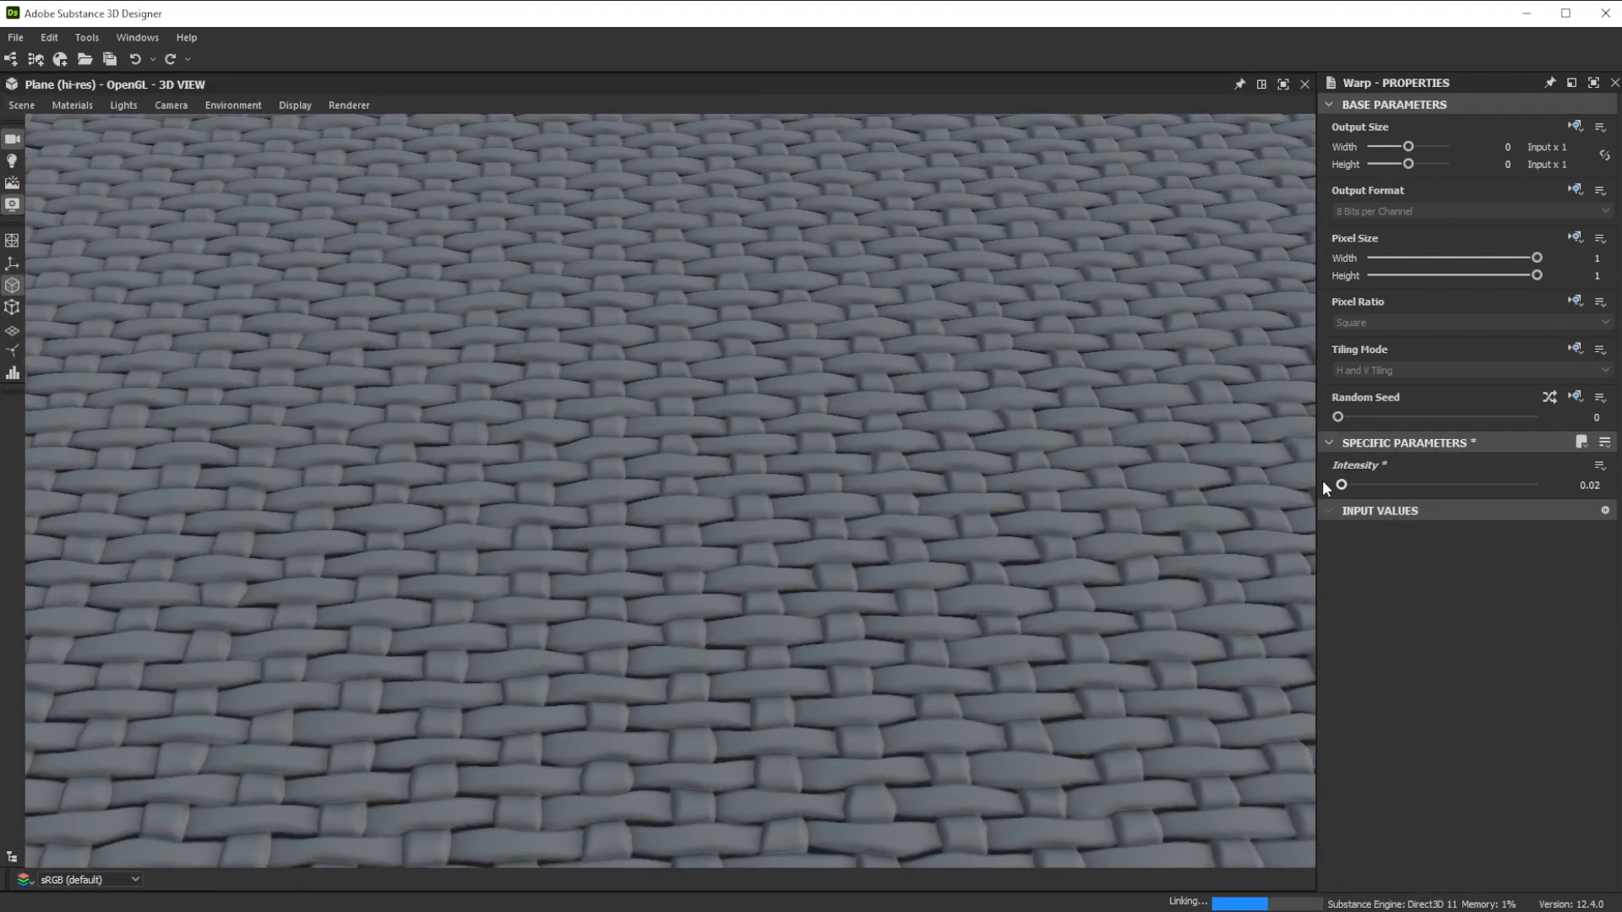